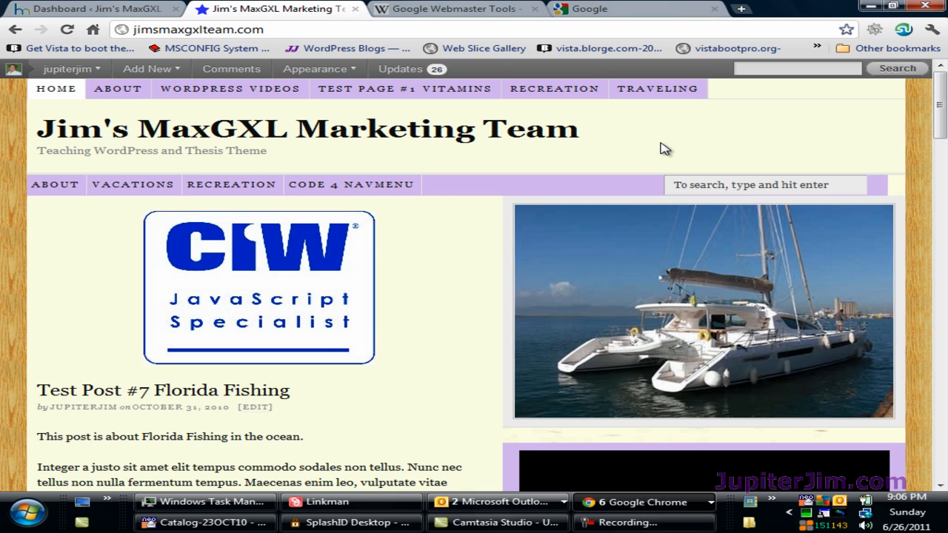
mouse_move(472, 216)
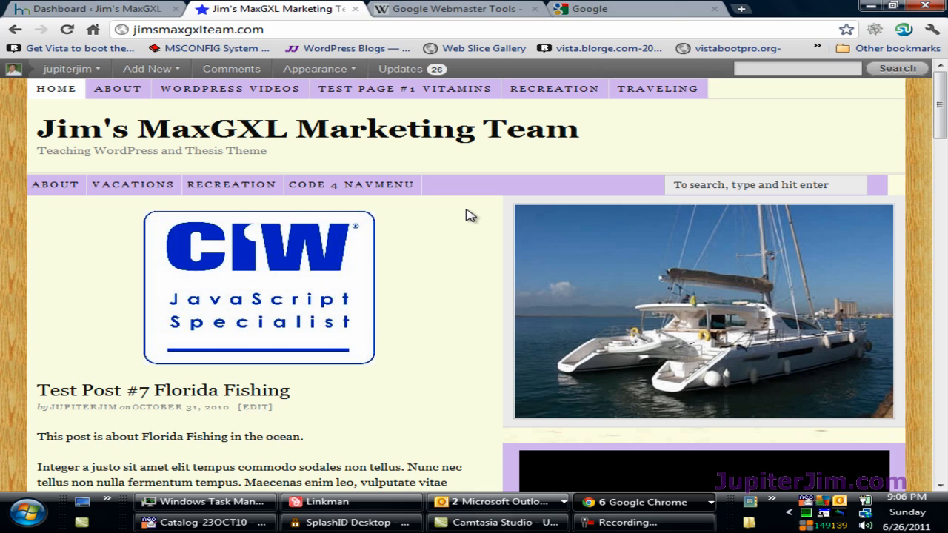
mouse_move(413, 141)
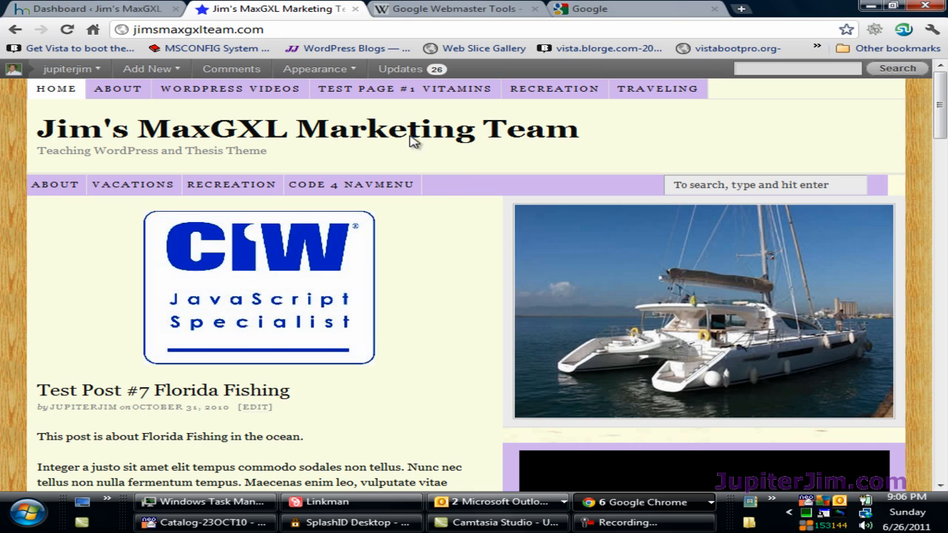
mouse_move(471, 239)
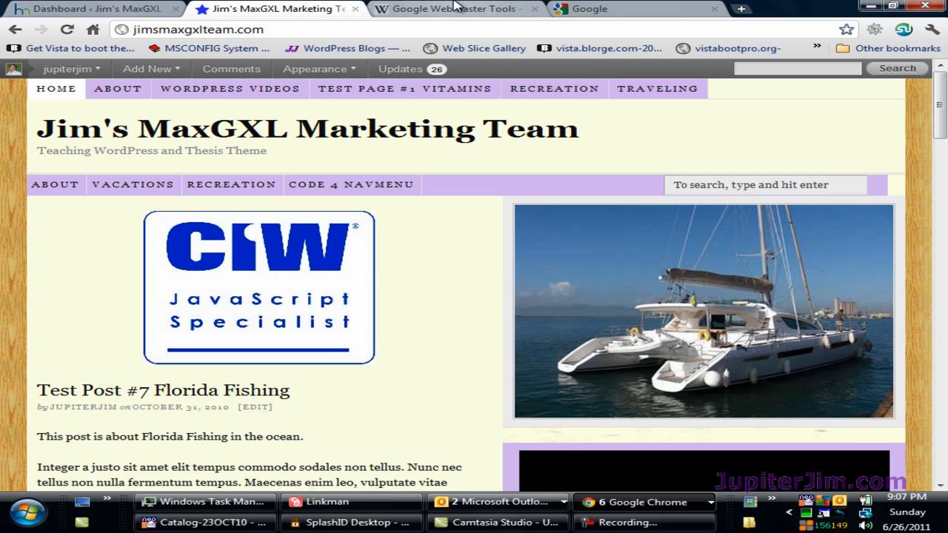
- Switch to the Google Webmaster Tools Wikipedia article and read its introduction and features
left_click(452, 8)
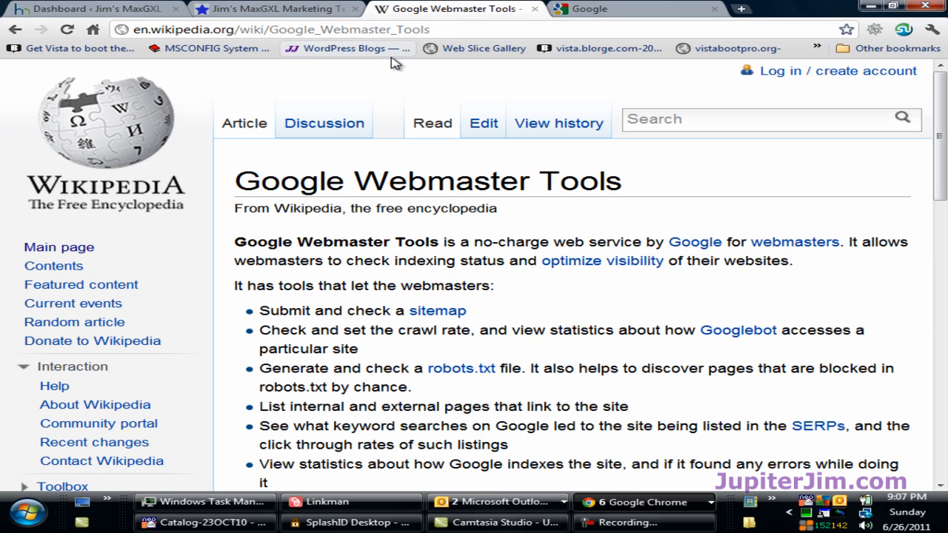
mouse_move(100, 198)
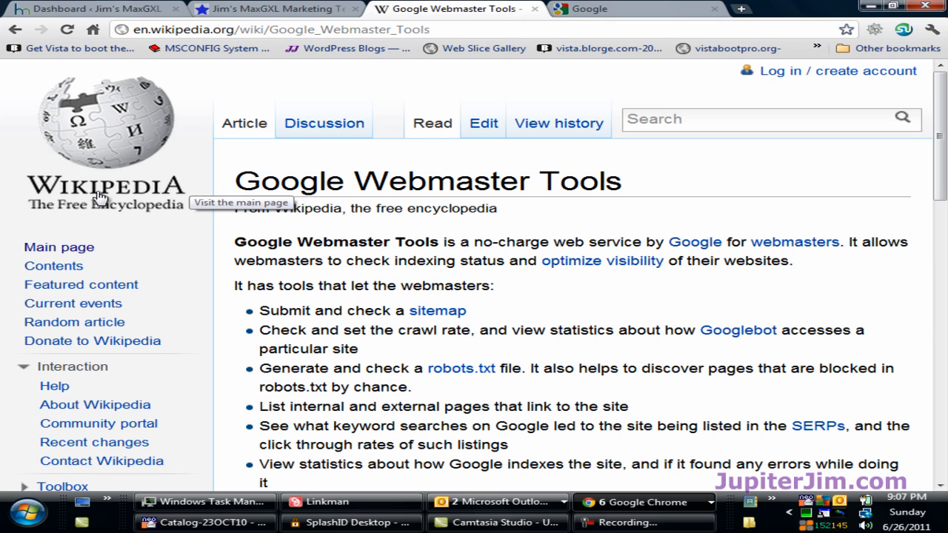
mouse_move(400, 177)
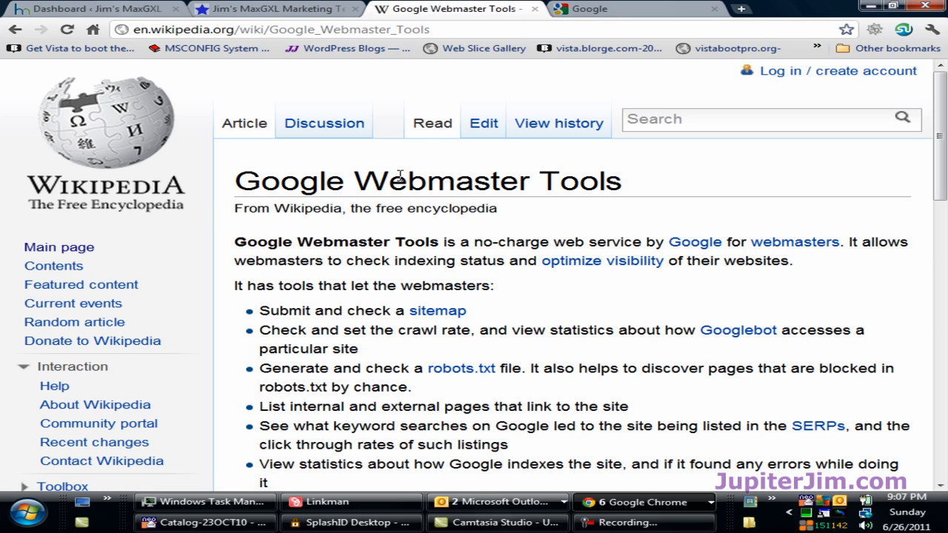
mouse_move(370, 317)
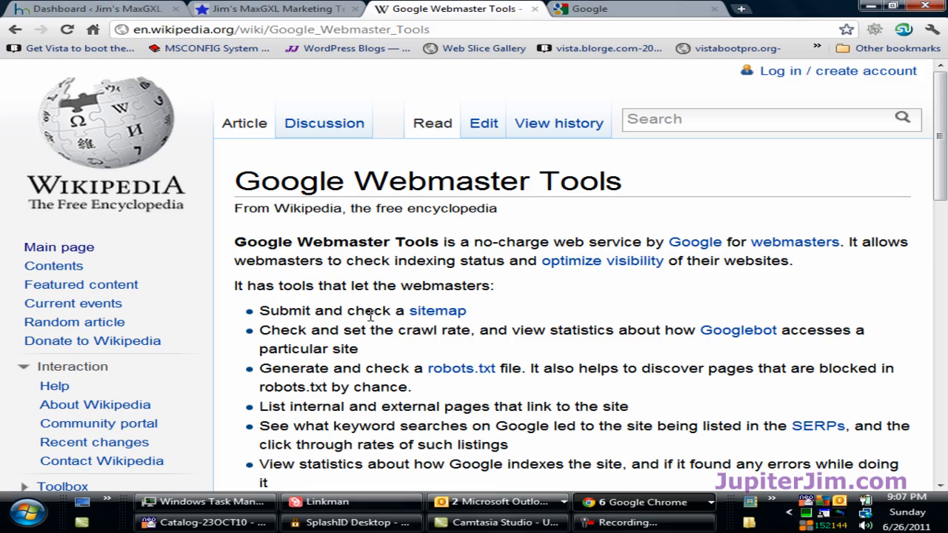
scroll("down", 3)
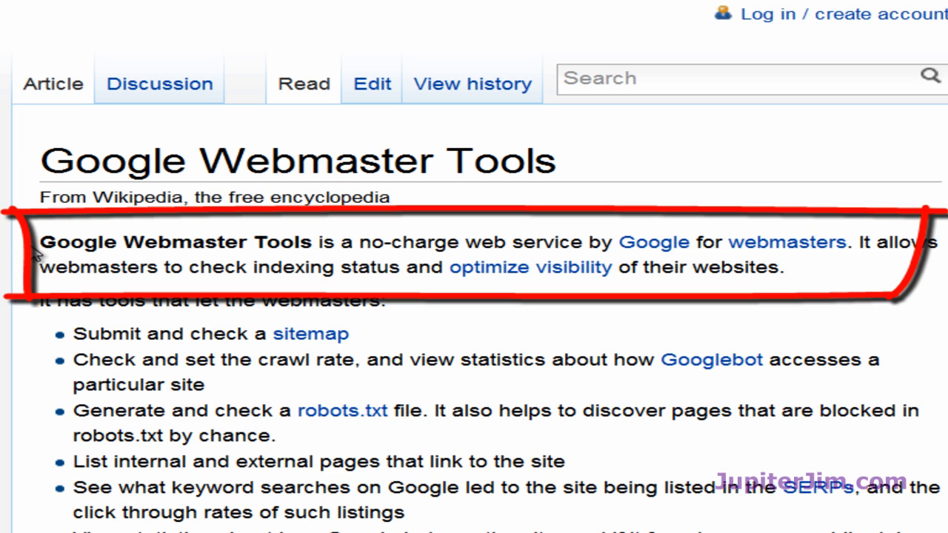
mouse_move(513, 310)
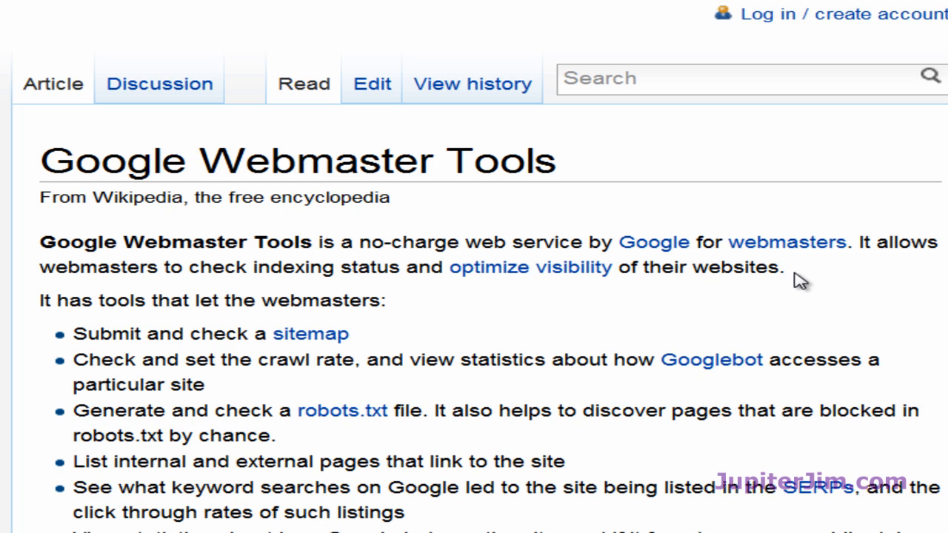
mouse_move(717, 358)
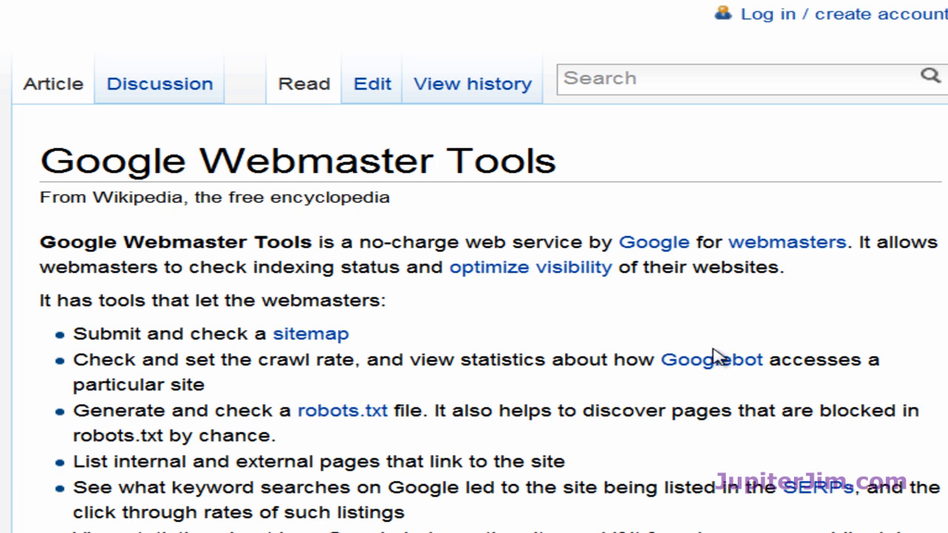
mouse_move(93, 270)
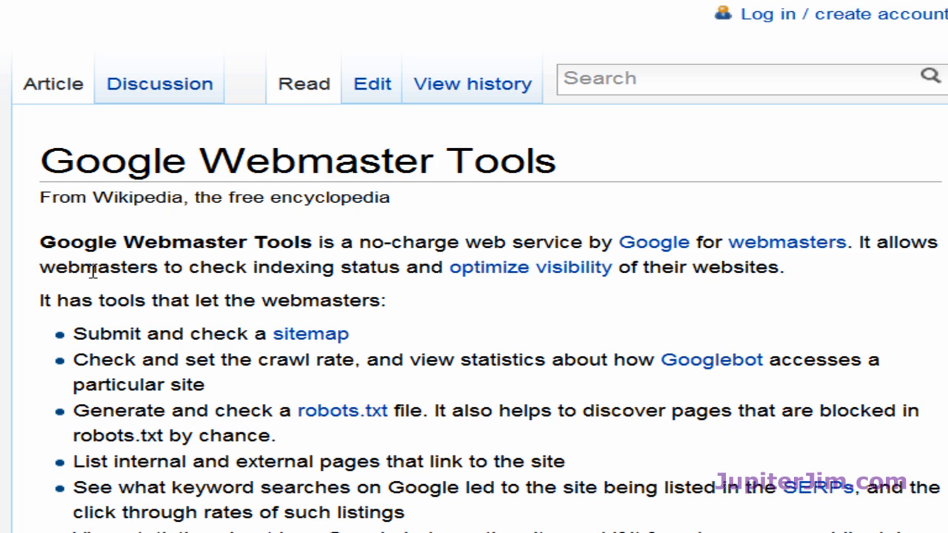
mouse_move(398, 269)
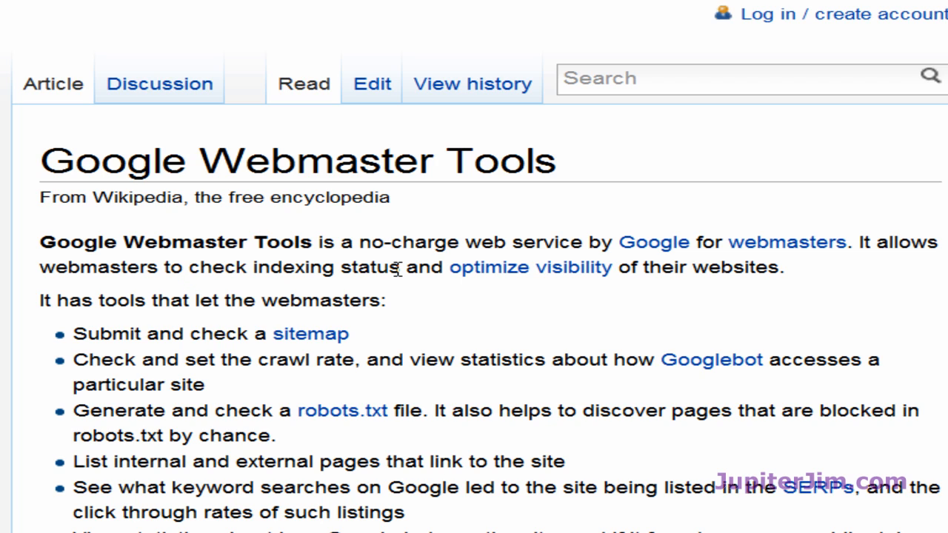
mouse_move(485, 315)
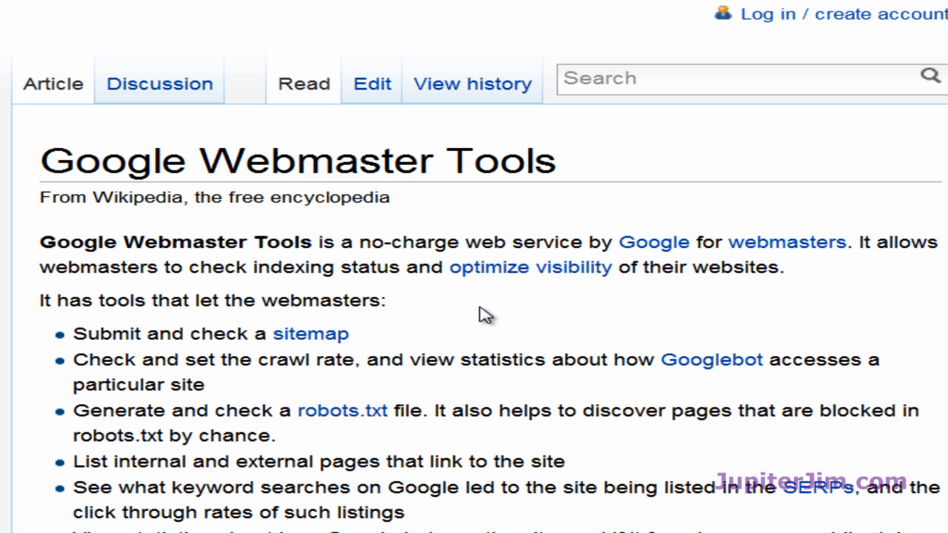
mouse_move(552, 267)
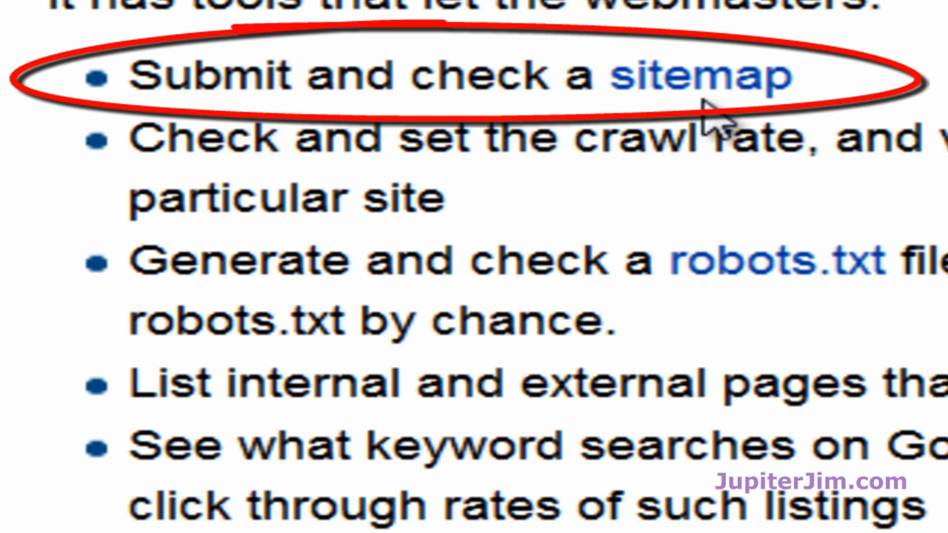
mouse_move(929, 103)
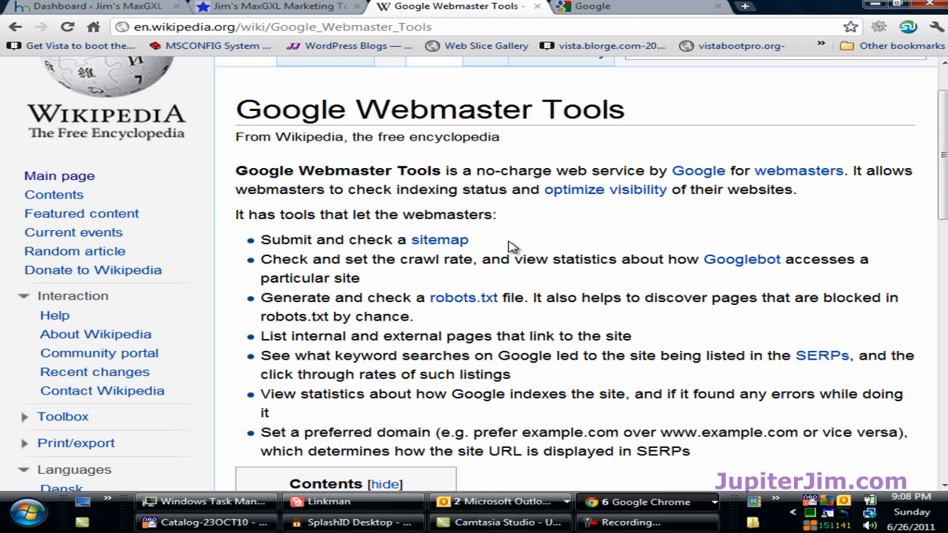
- Open Settings > General and check the jimsmaxgxlteam.com WordPress and Site addresses
left_click(274, 7)
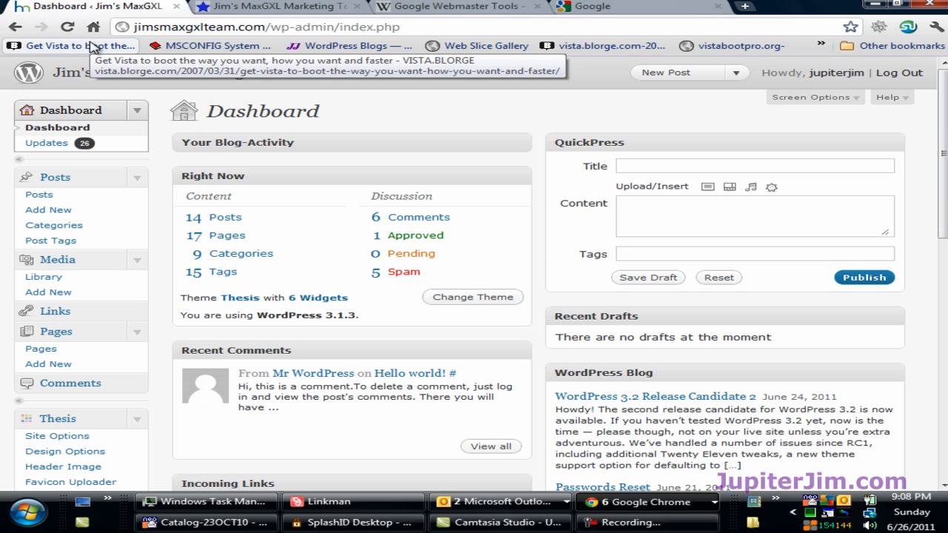
scroll("down", 3)
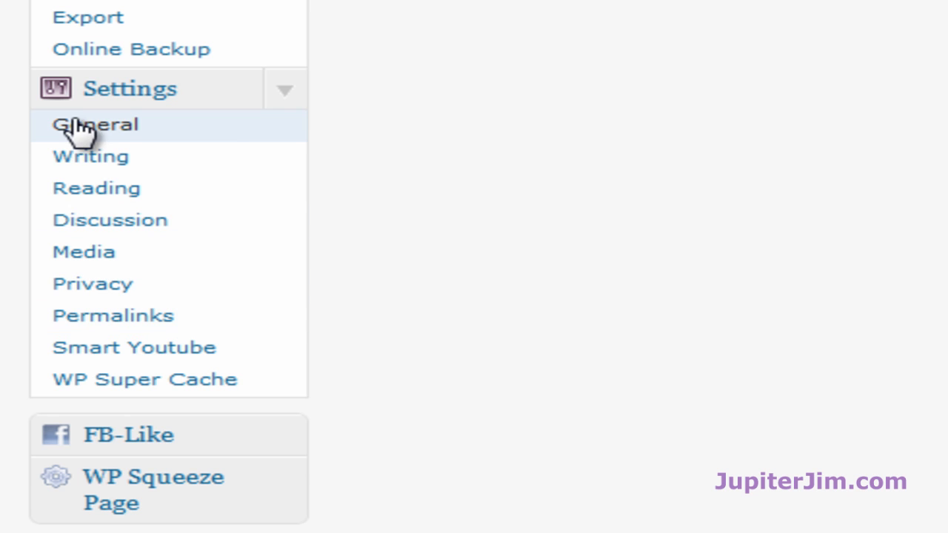
left_click(96, 123)
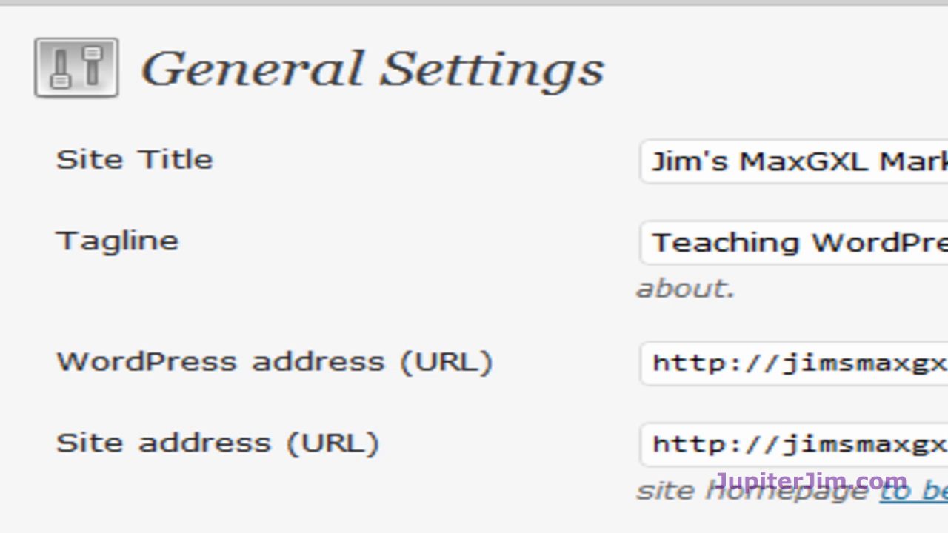
mouse_move(274, 389)
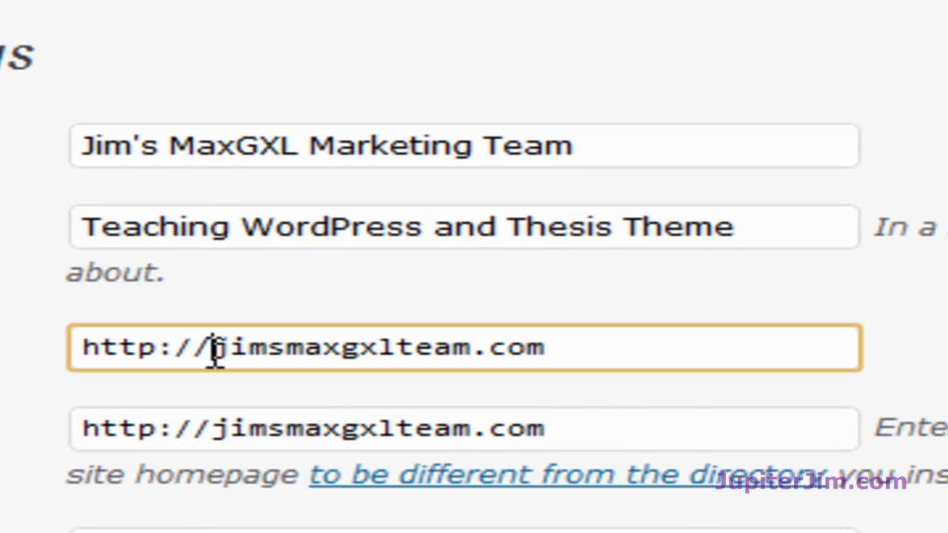
type("ww")
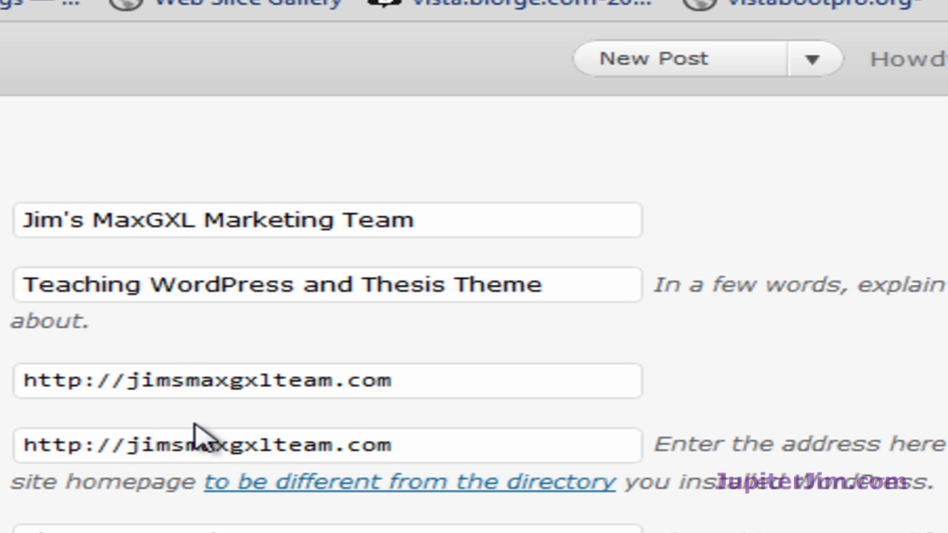
mouse_move(734, 481)
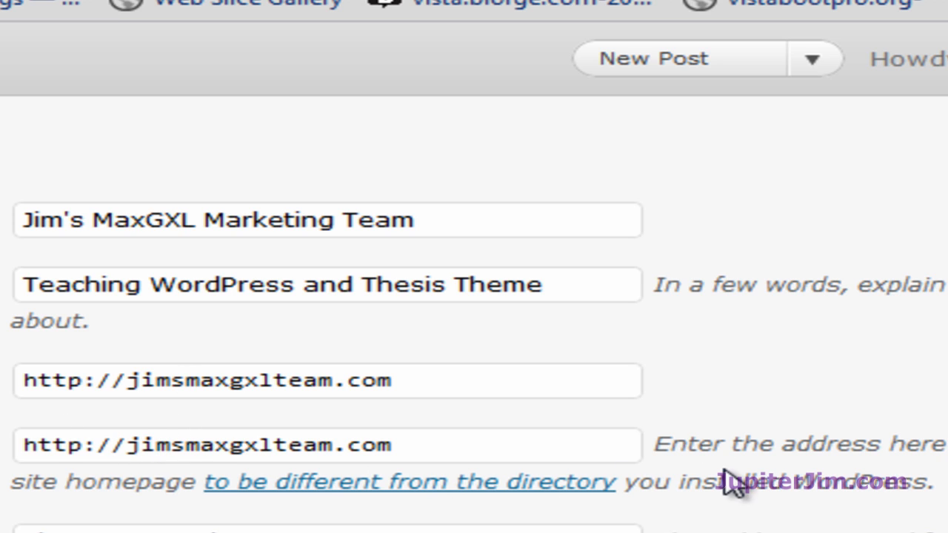
mouse_move(582, 486)
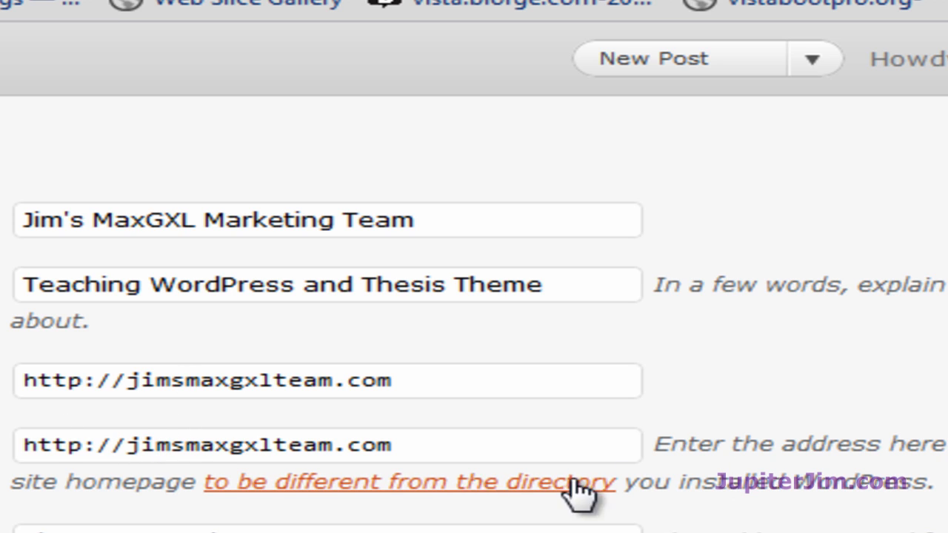
mouse_move(378, 508)
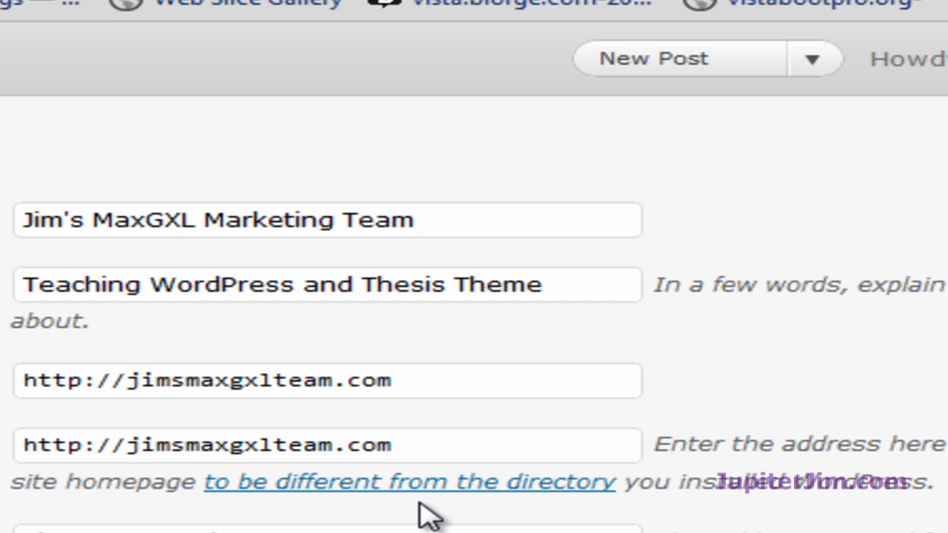
left_click(407, 481)
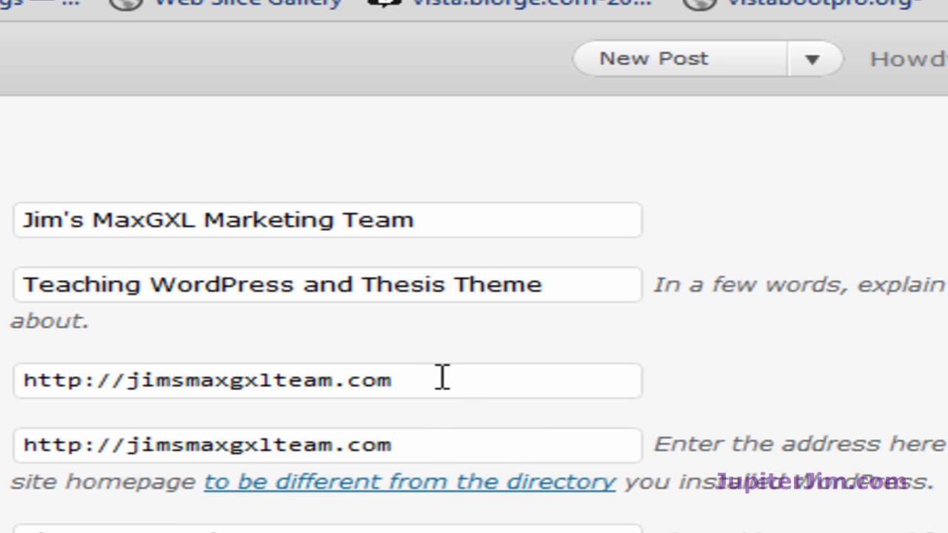
left_click(326, 380)
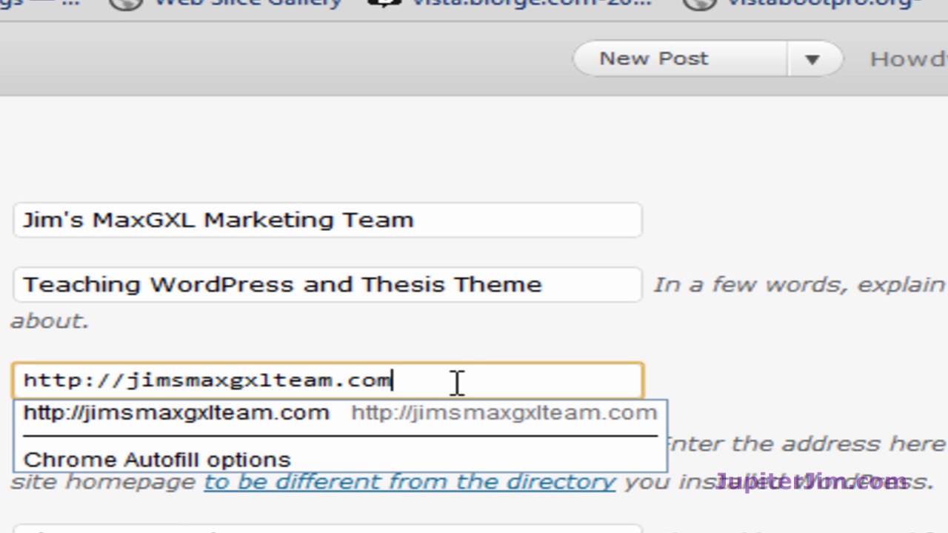
key("ctrl+a")
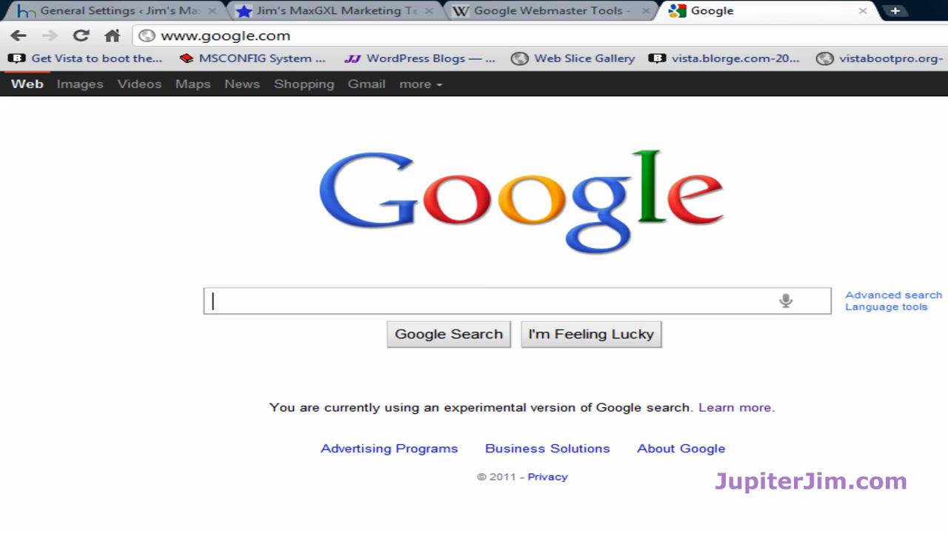
- Search Google for 'google webmaster tools' and open the Webmaster Tools result
type("g")
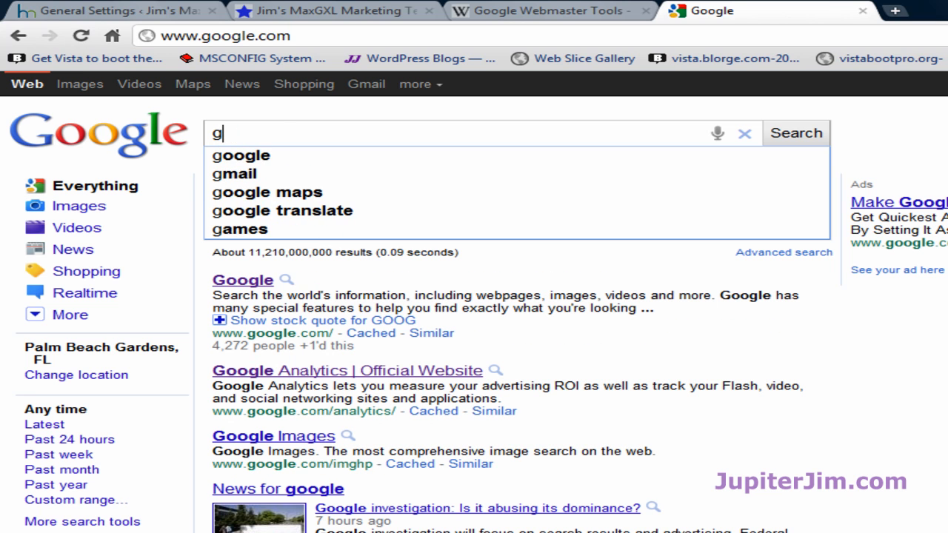
type("oogle")
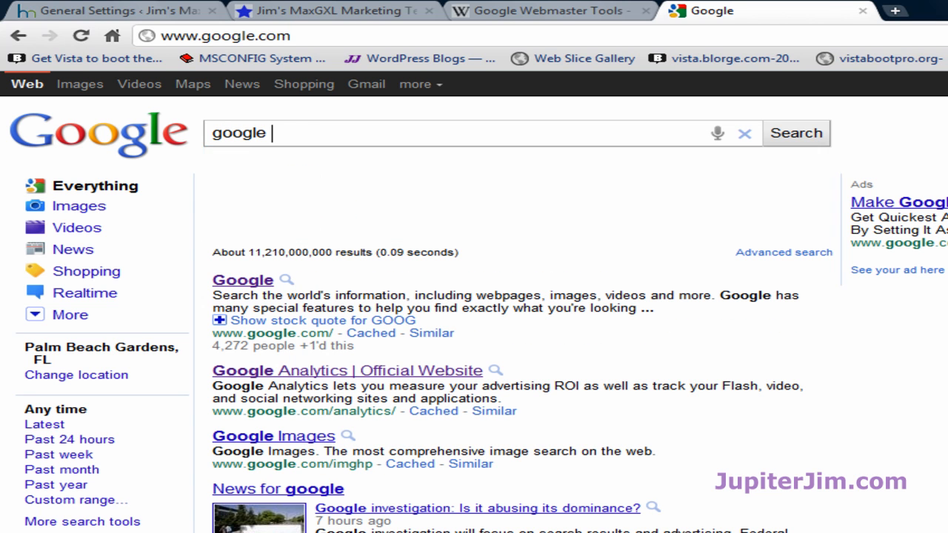
type("webmaster tools")
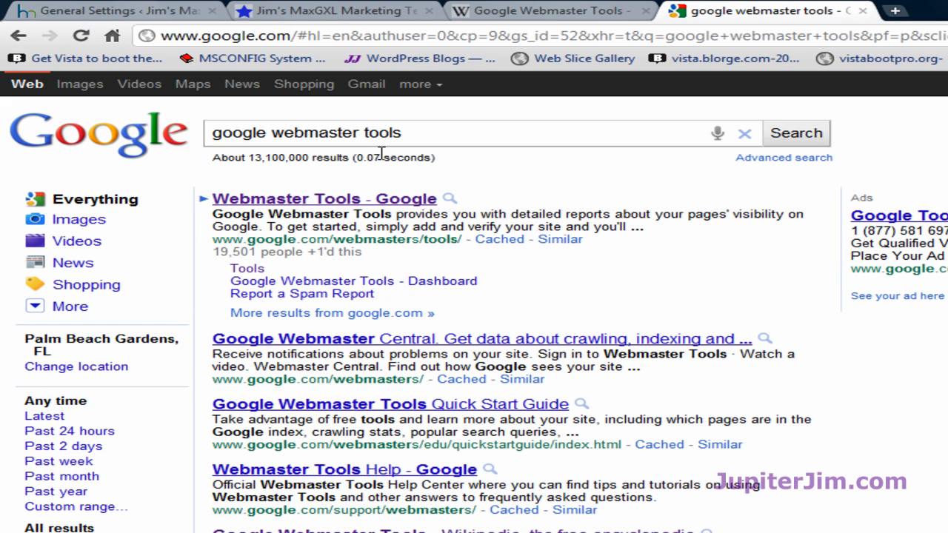
left_click(324, 199)
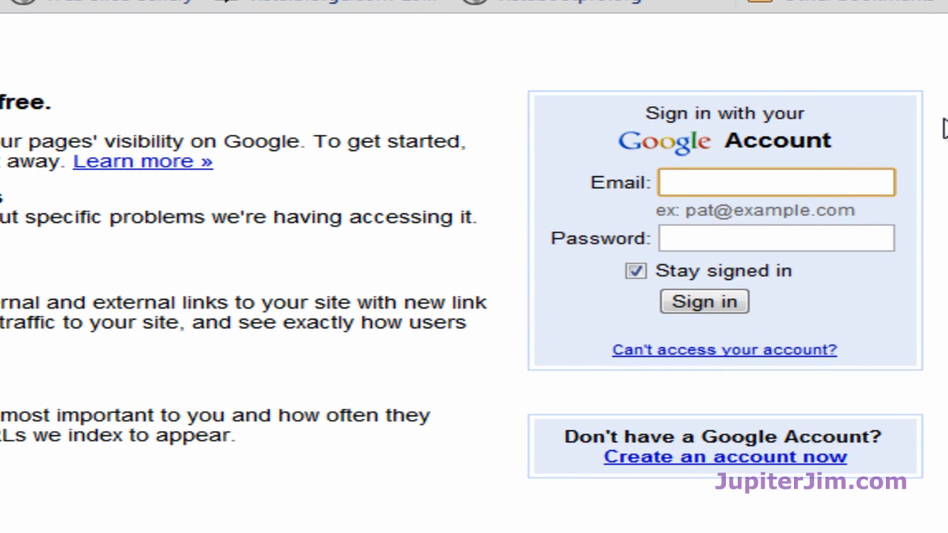
- Sign in with the montecristofla Google account and its password
type("m")
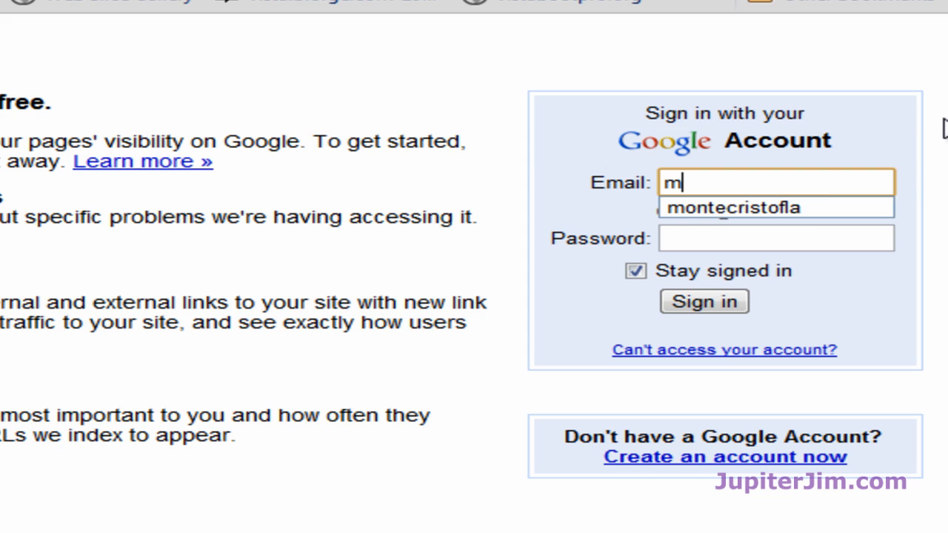
type("montecristofla")
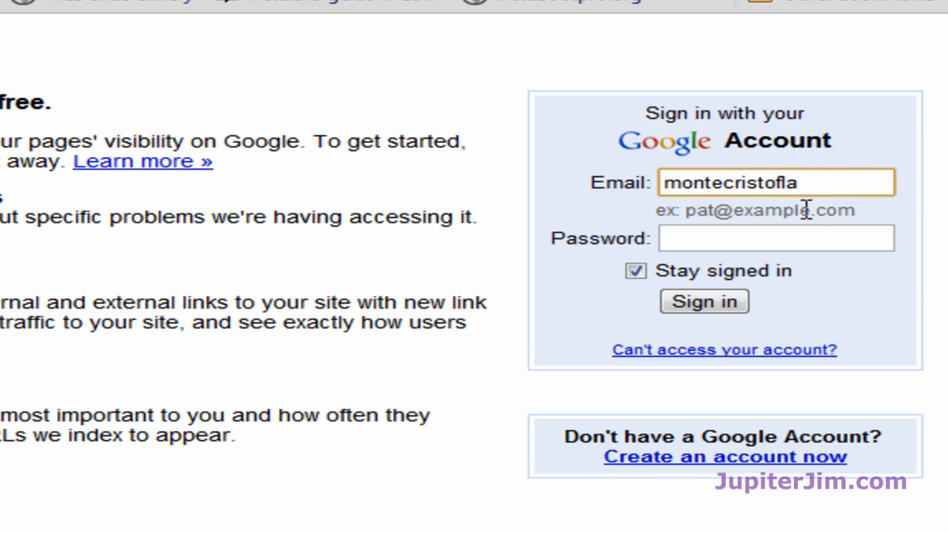
left_click(775, 238)
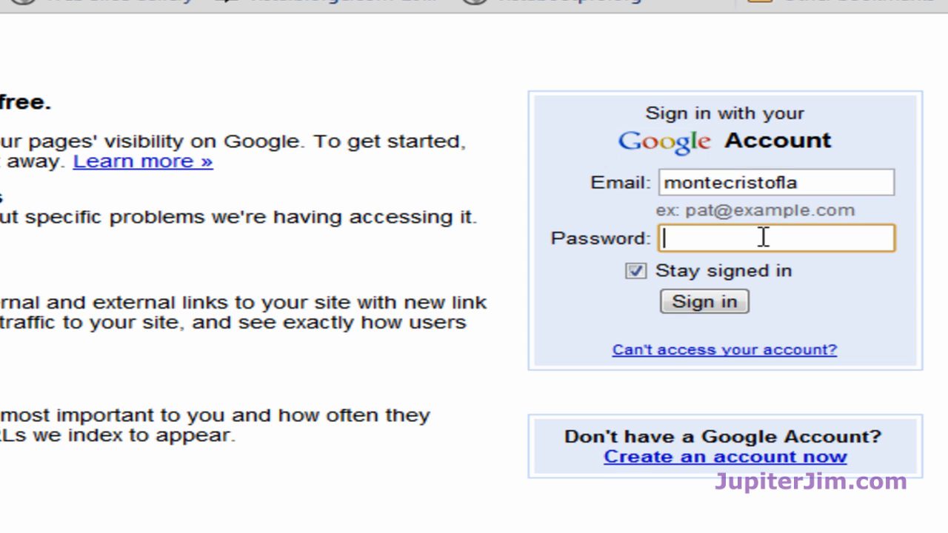
type("••••")
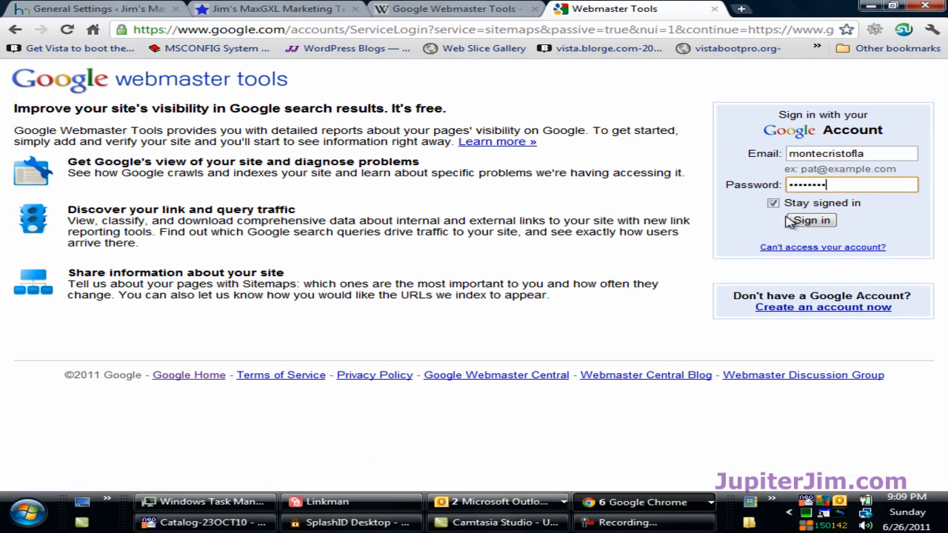
left_click(809, 220)
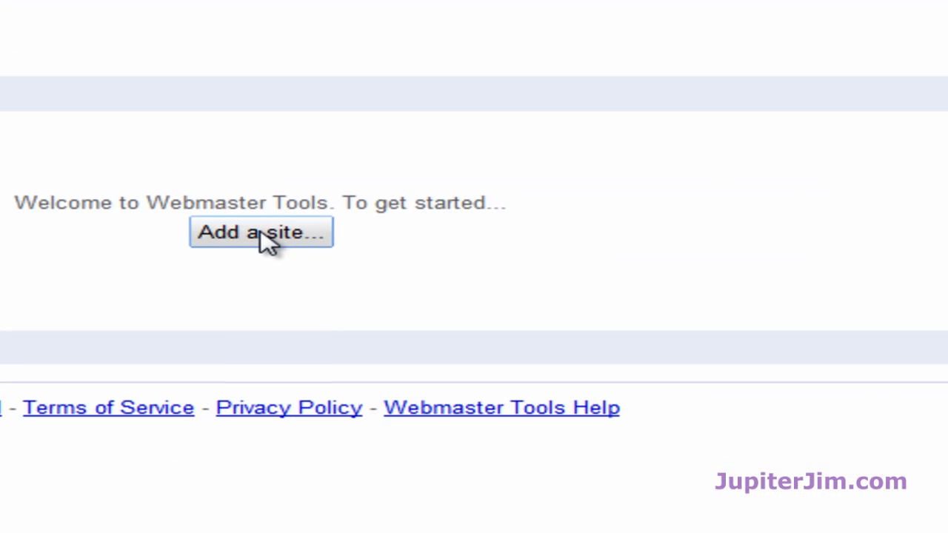
left_click(261, 231)
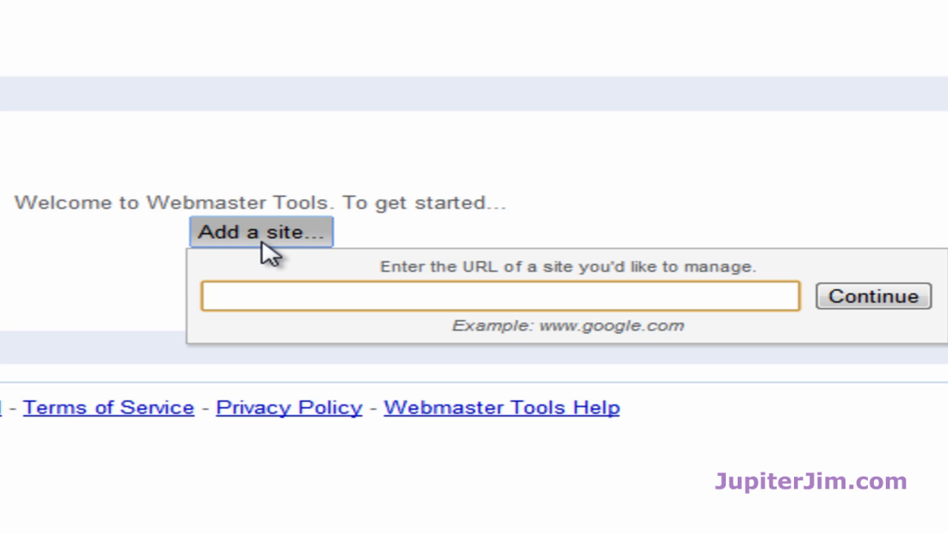
type("http://jimsmaxgxlteam.com")
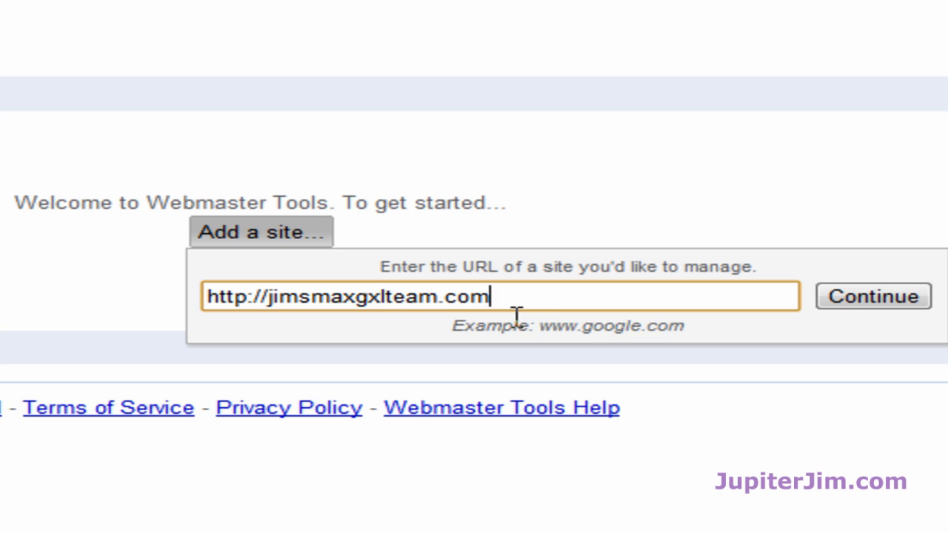
type("/")
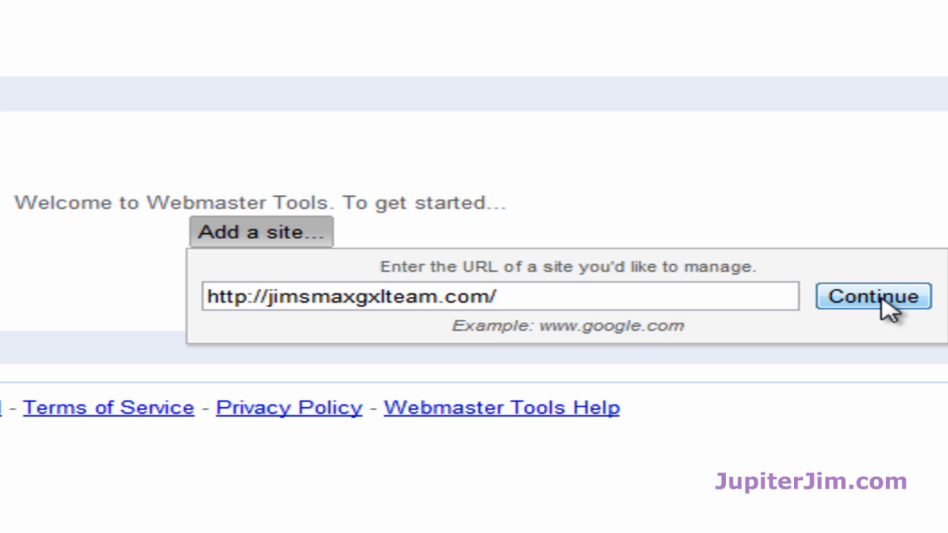
left_click(873, 296)
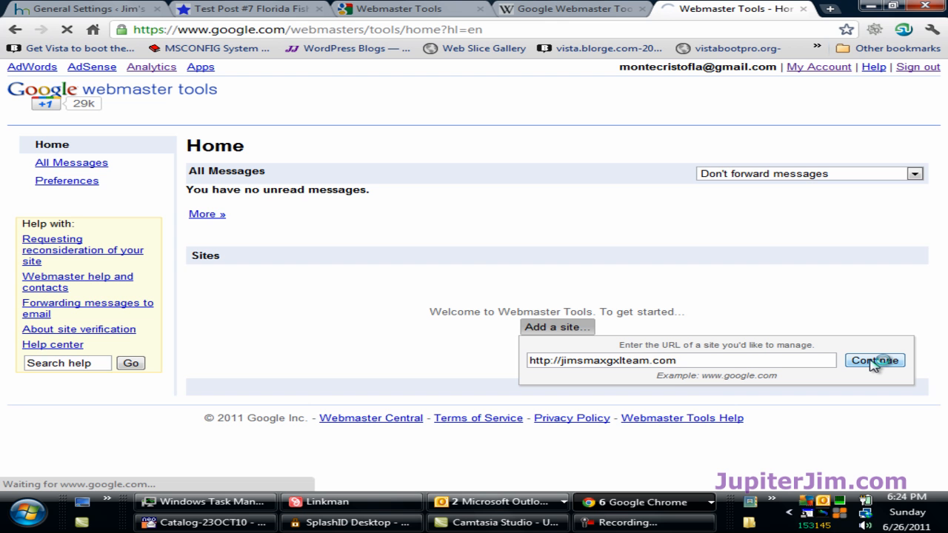
left_click(875, 360)
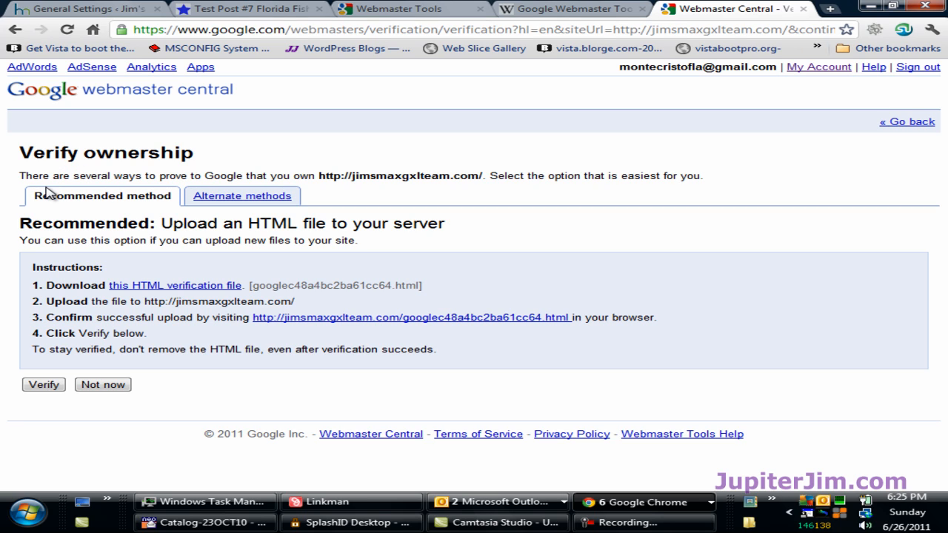
mouse_move(410, 188)
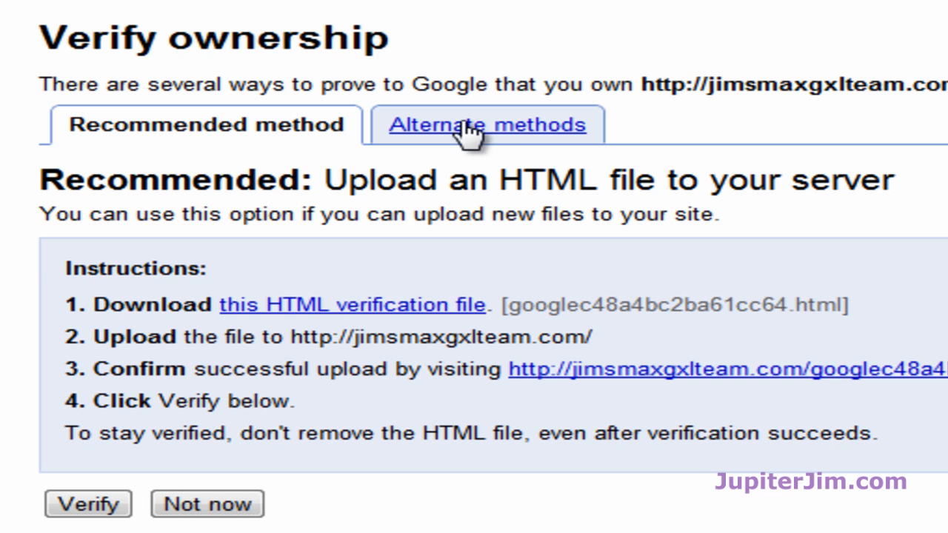
- Under Alternate methods, choose the home-page meta tag verification option
left_click(485, 124)
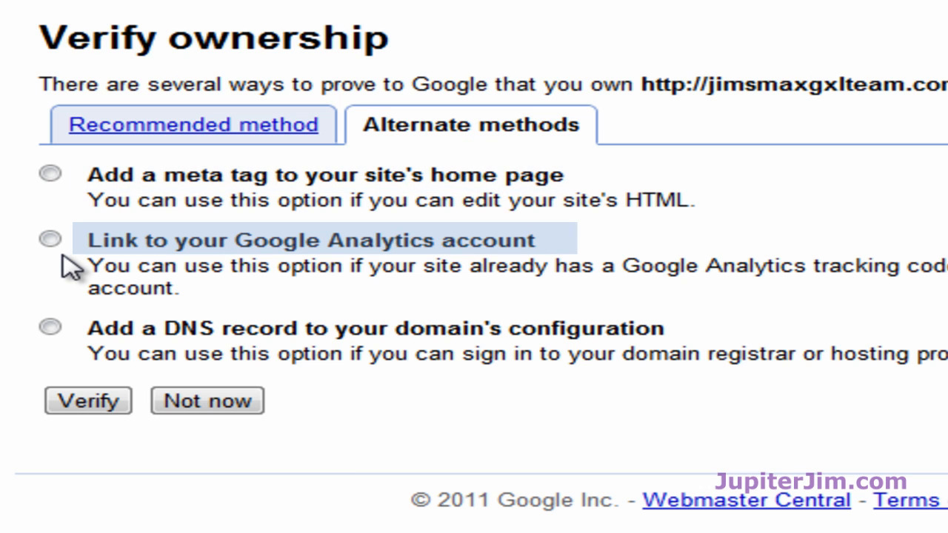
mouse_move(56, 308)
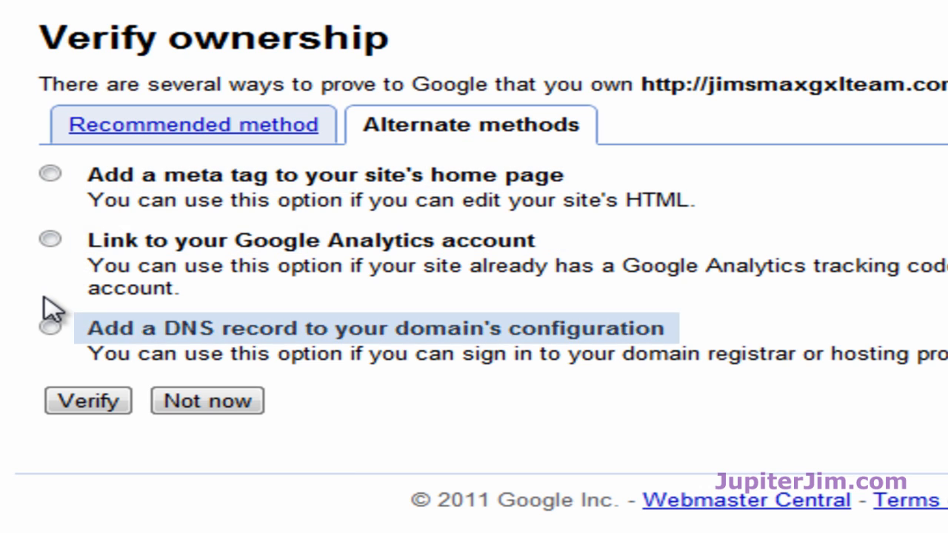
mouse_move(351, 470)
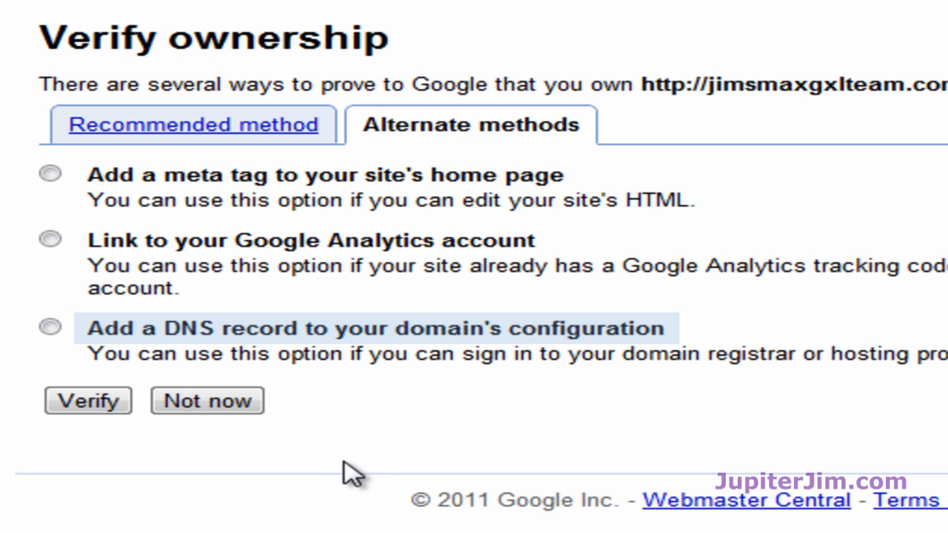
left_click(50, 327)
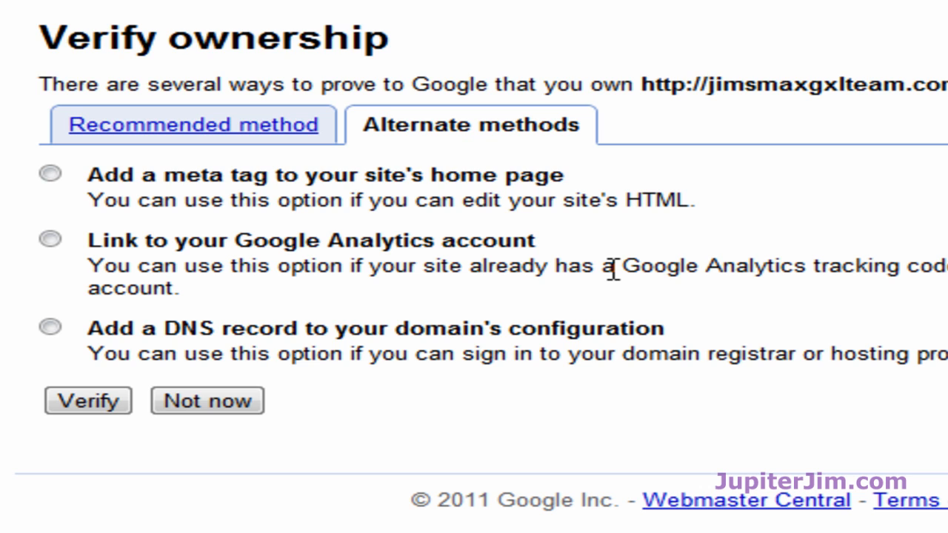
left_click(51, 238)
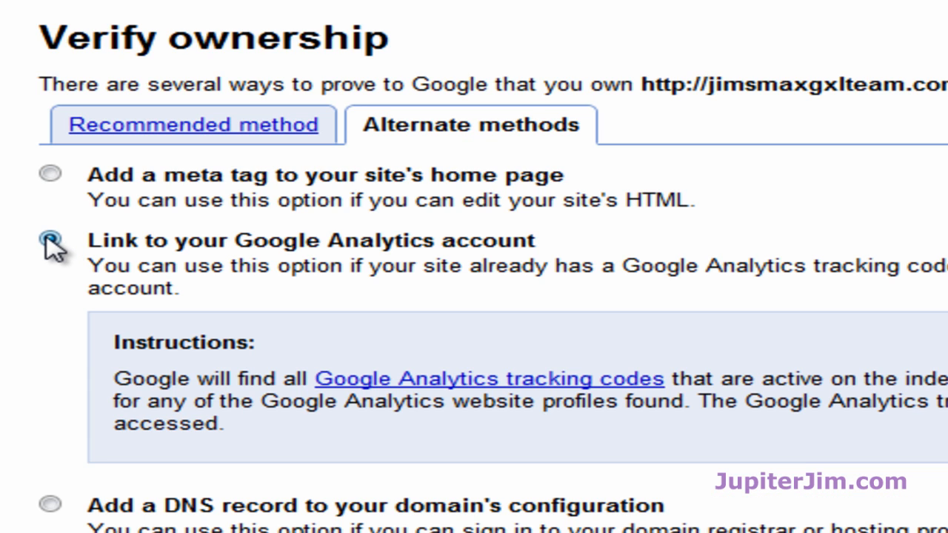
left_click(50, 238)
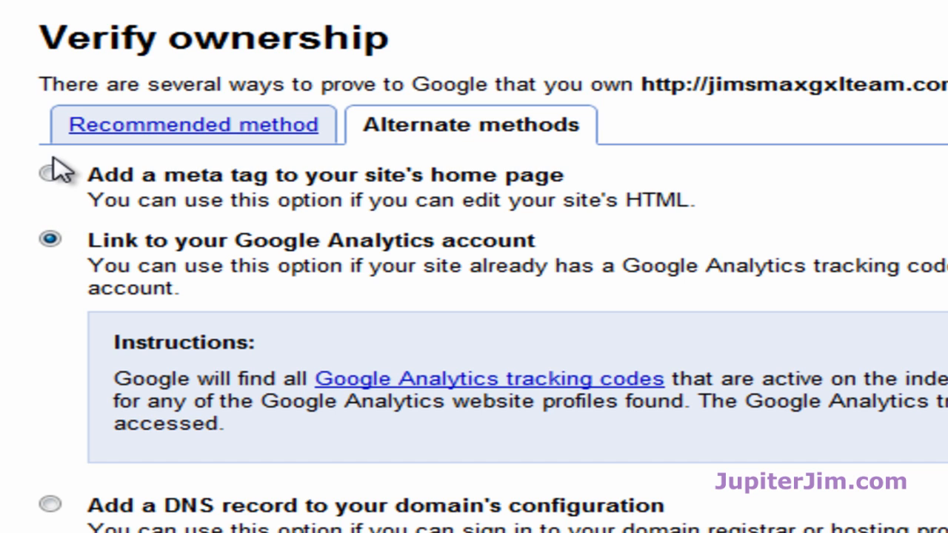
left_click(50, 175)
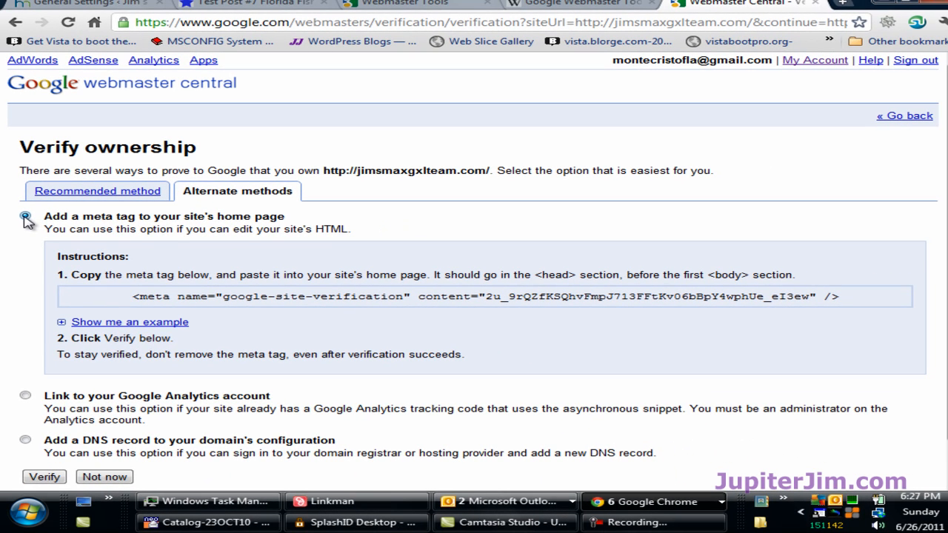
- Select the full google-site-verification meta tag in the instructions box
left_click(25, 216)
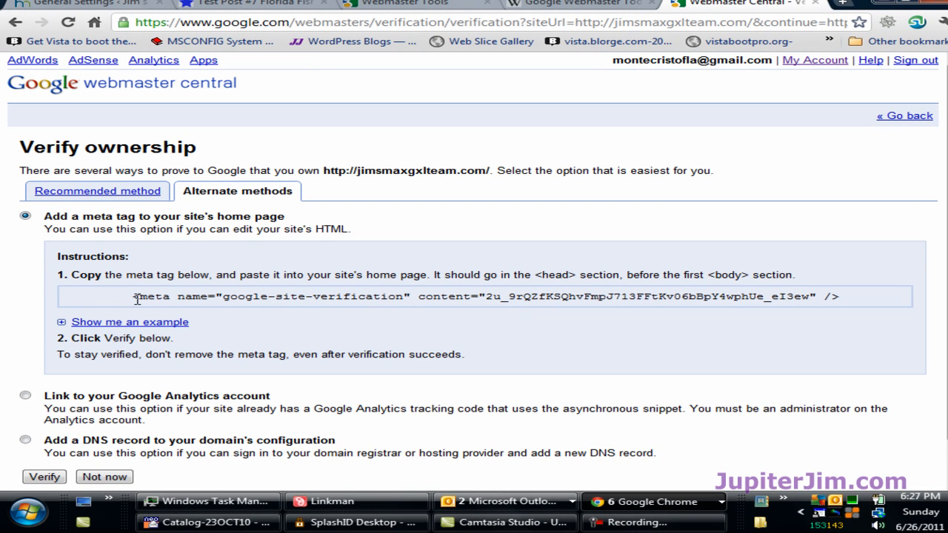
mouse_move(137, 300)
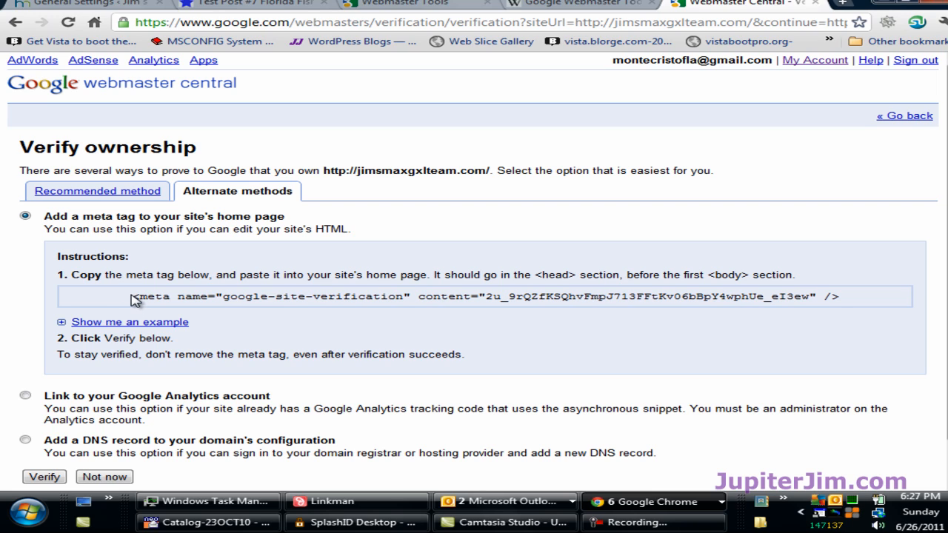
mouse_move(138, 333)
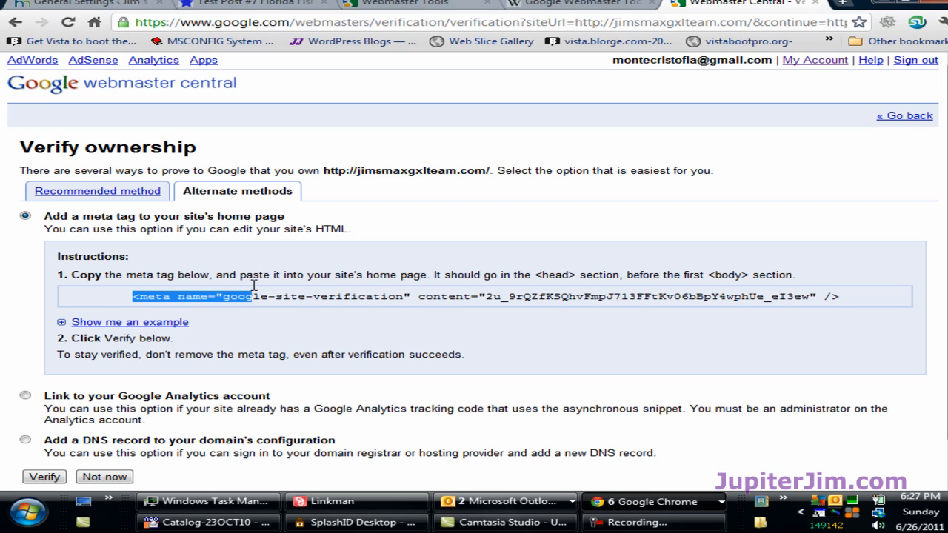
left_click_drag(252, 297, 811, 297)
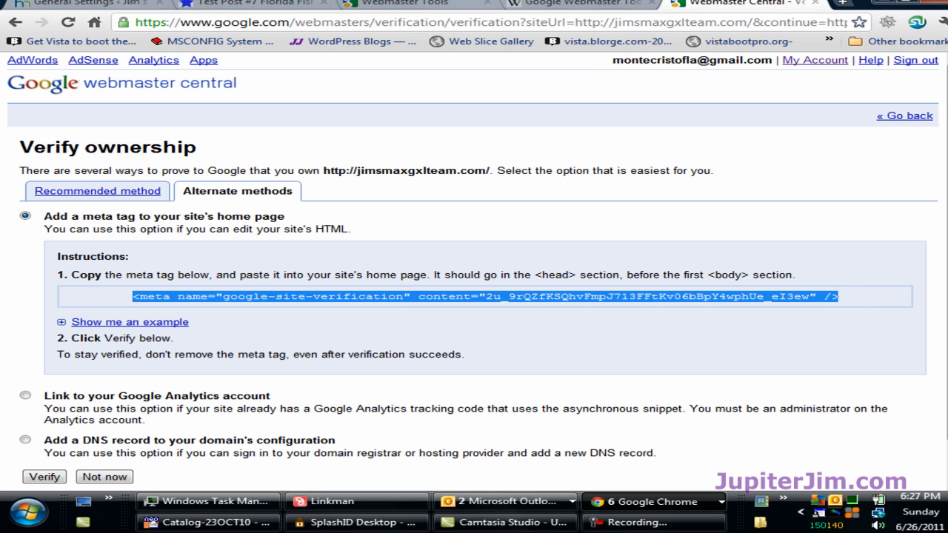
- In Thesis Site Options, paste the google-site-verification meta tag into the Additional Scripts head box
left_click(82, 3)
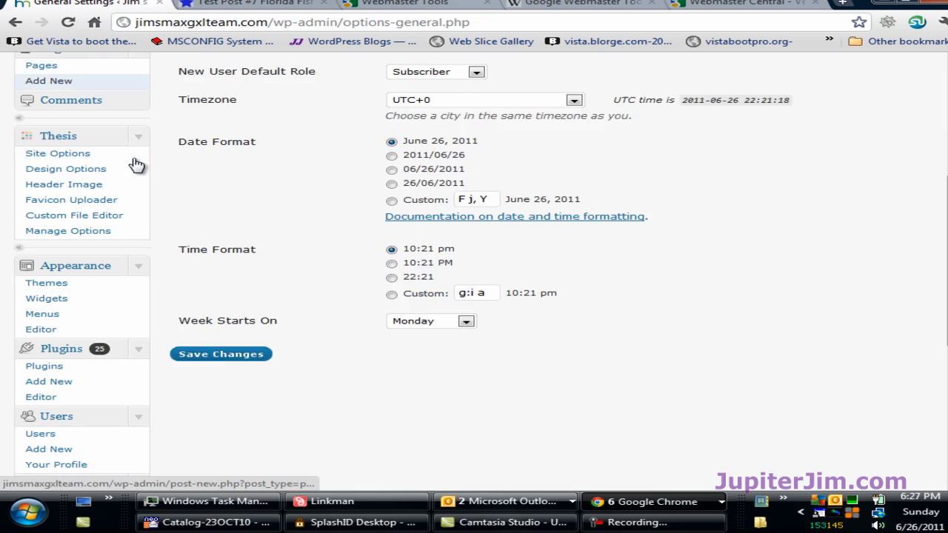
scroll("down", 3)
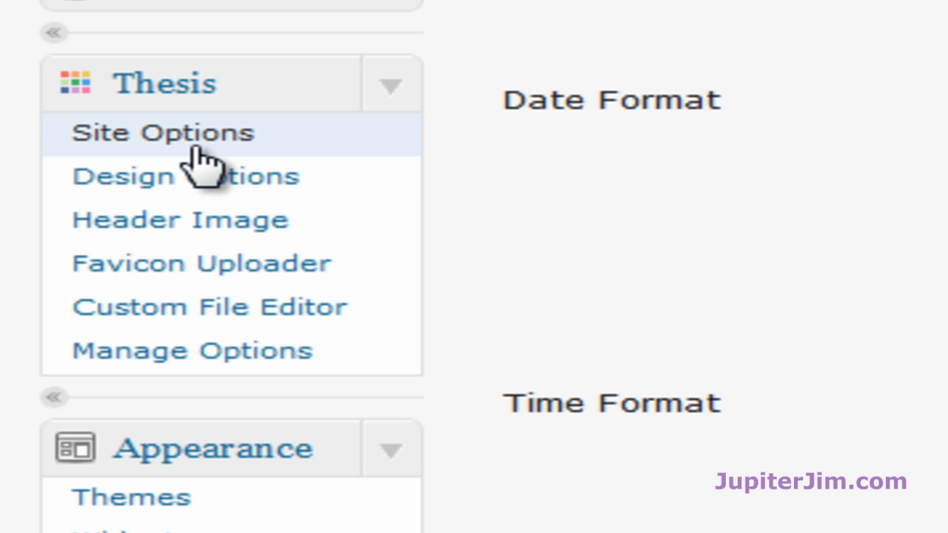
left_click(162, 133)
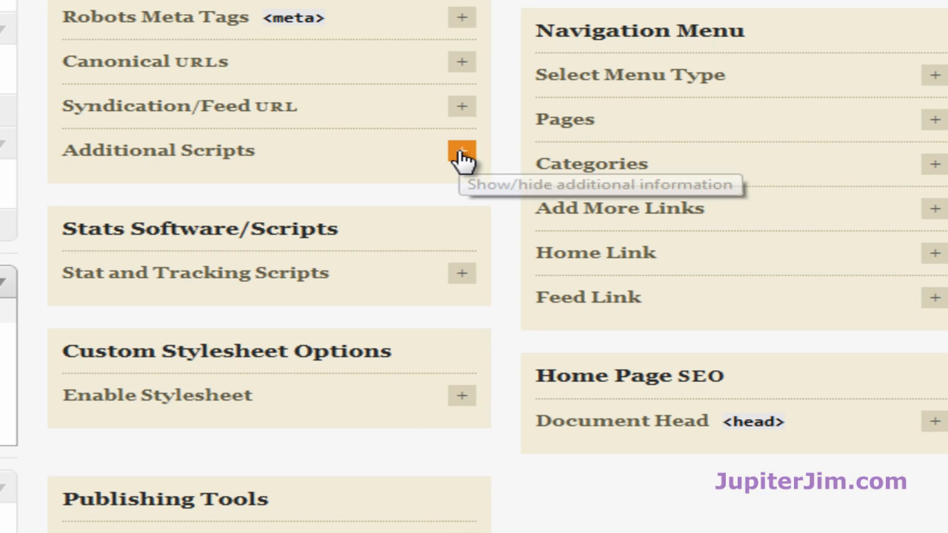
left_click(462, 150)
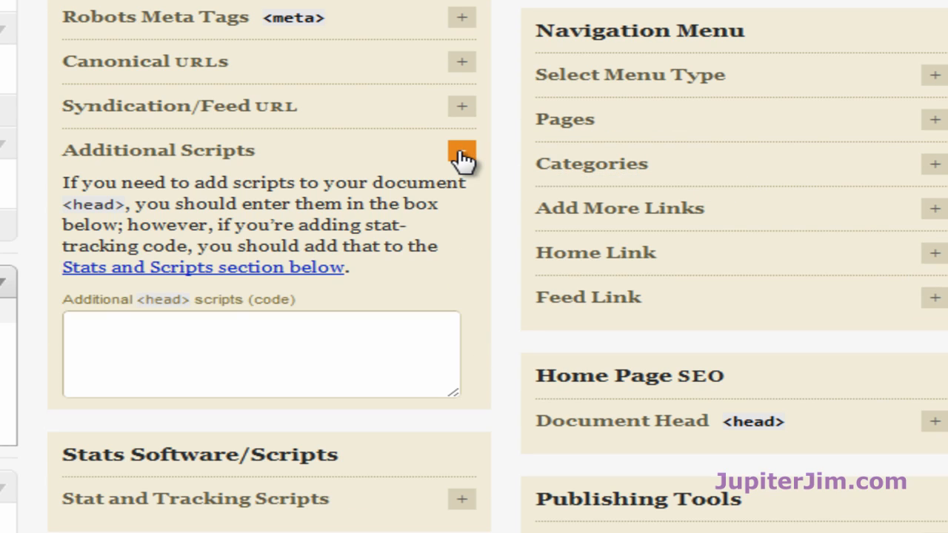
left_click(461, 151)
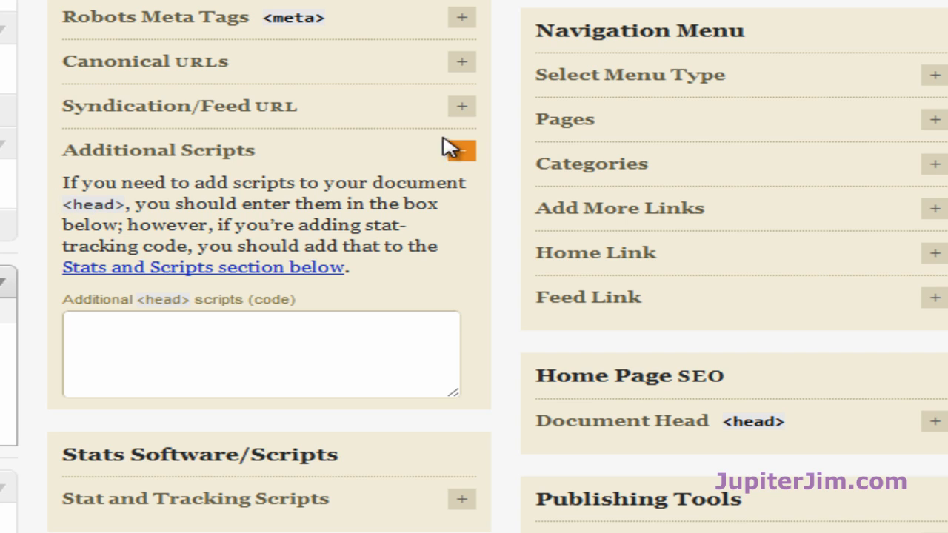
left_click(461, 151)
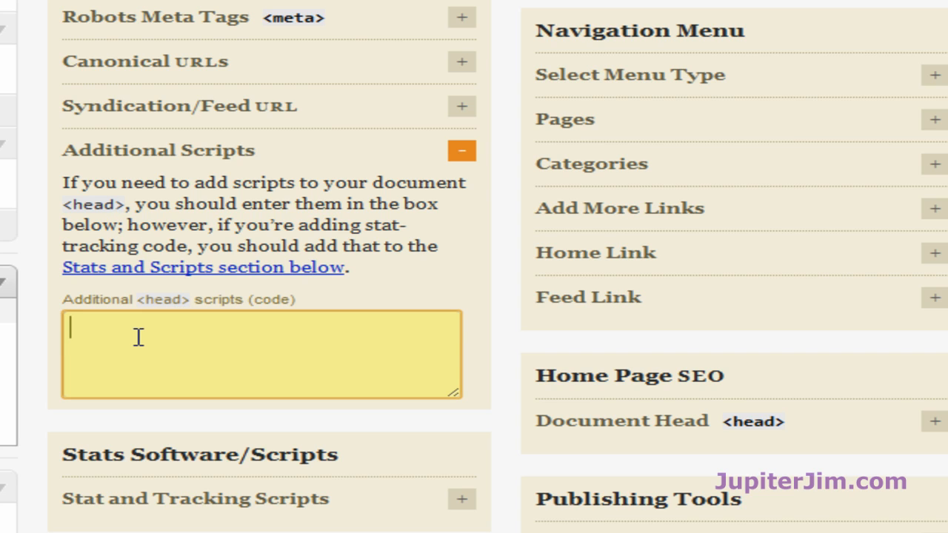
type("<meta name=\"google-site-verification\" content=\"2u_9rQZfKSQhvFmpJ713FFtKv06bBpY4wphUe_eI3ew\" />")
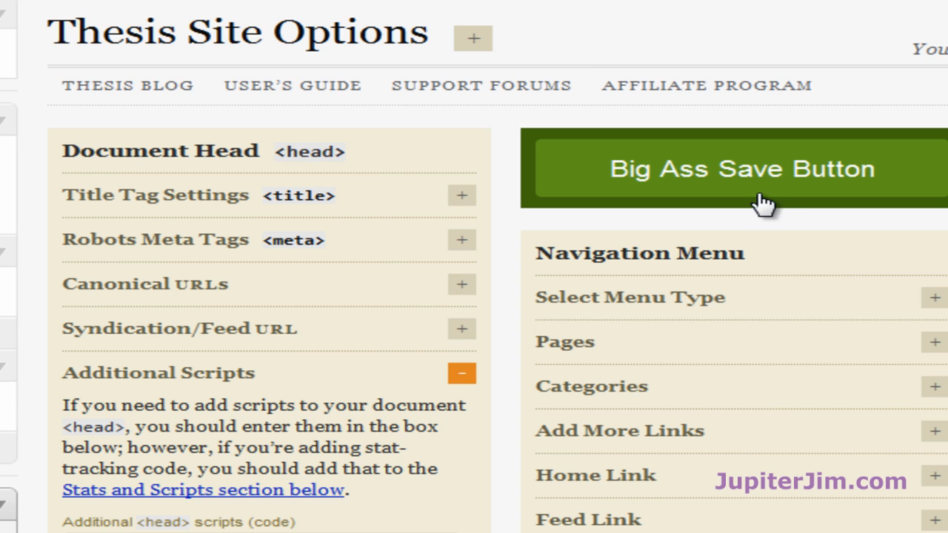
mouse_move(841, 235)
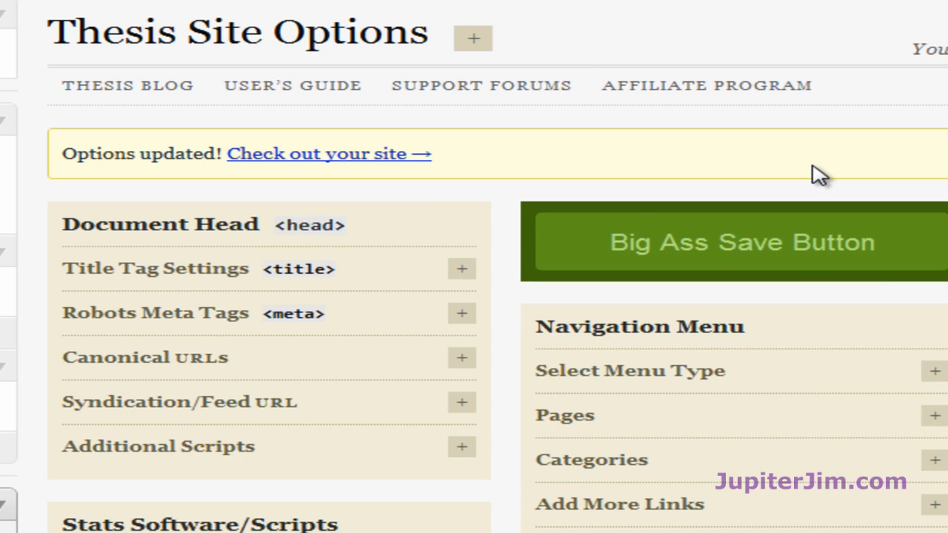
- Submit the meta-tag ownership check with the Verify button
scroll("down", 3)
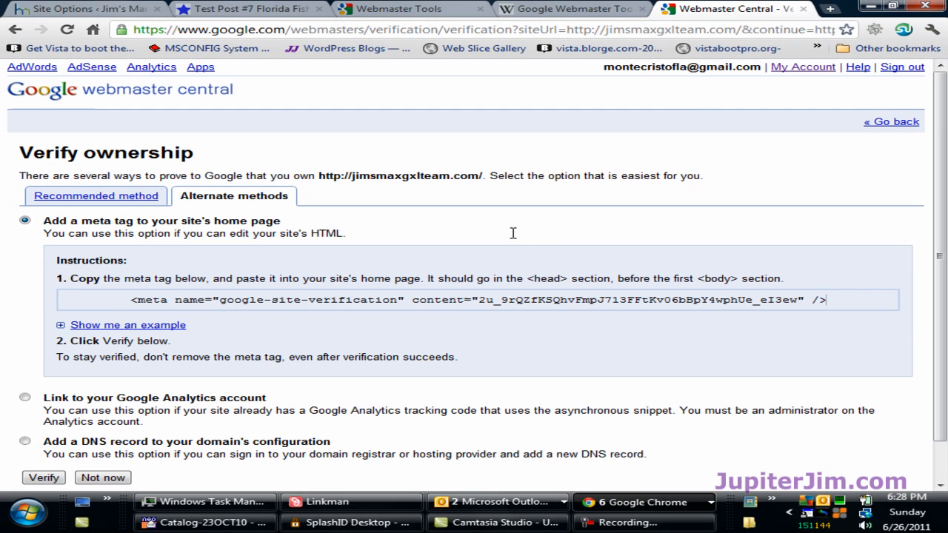
mouse_move(517, 238)
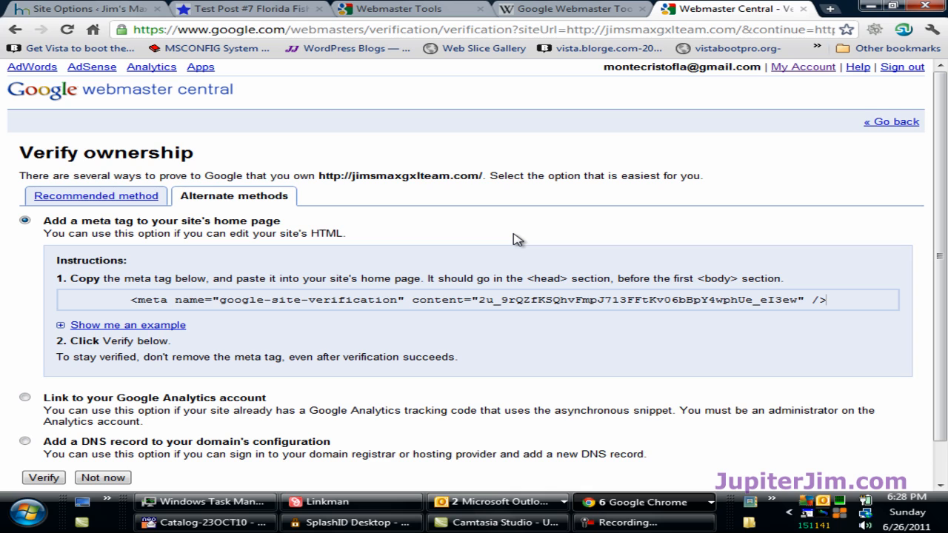
scroll("down", 3)
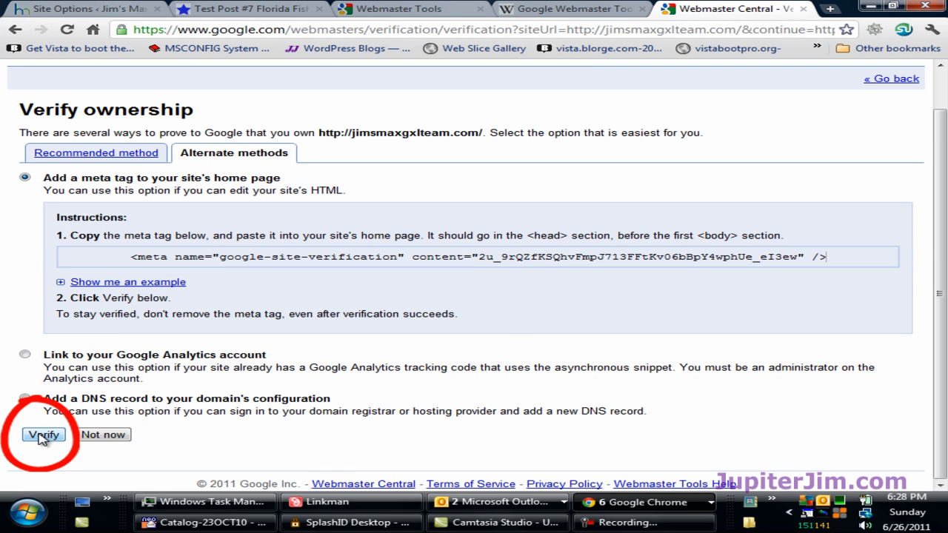
left_click(43, 435)
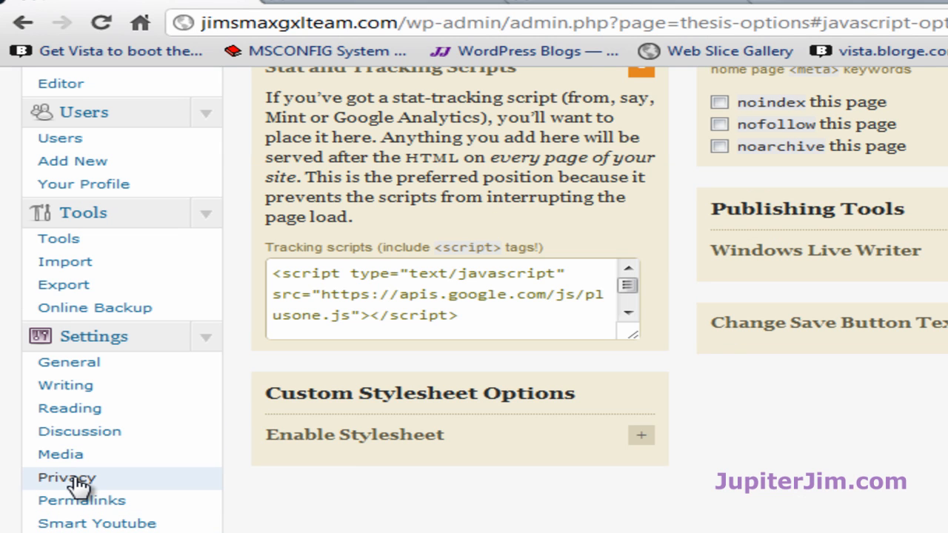
- Set Privacy to 'visible to everyone', including search engines, and save changes
left_click(67, 478)
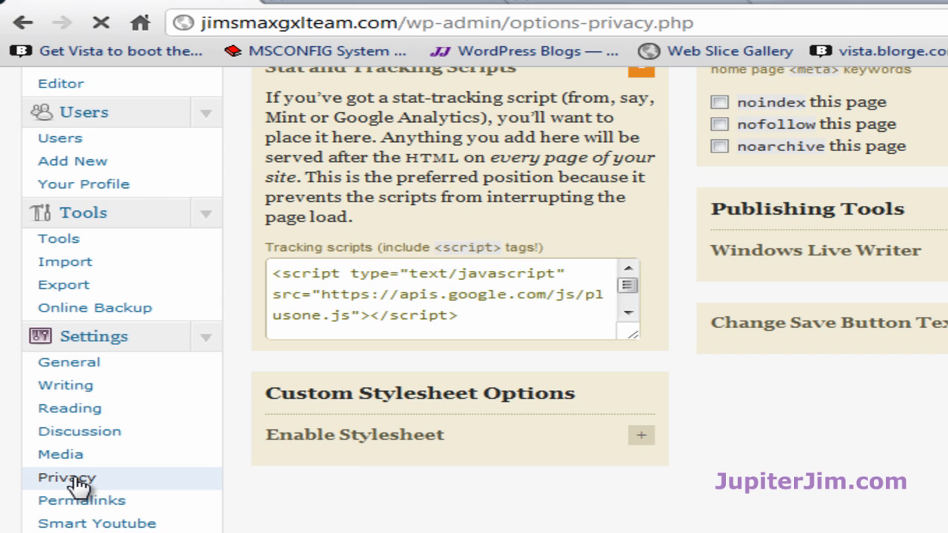
left_click(67, 478)
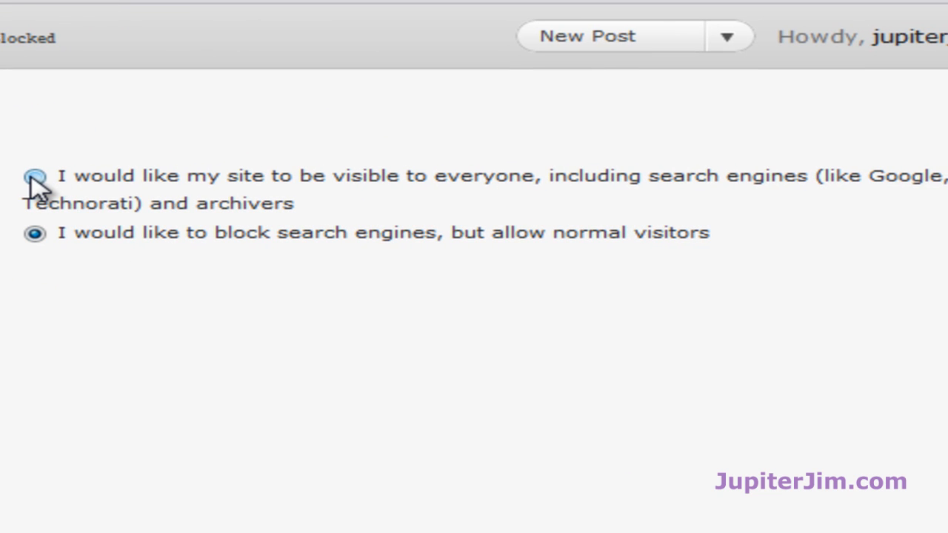
left_click(34, 176)
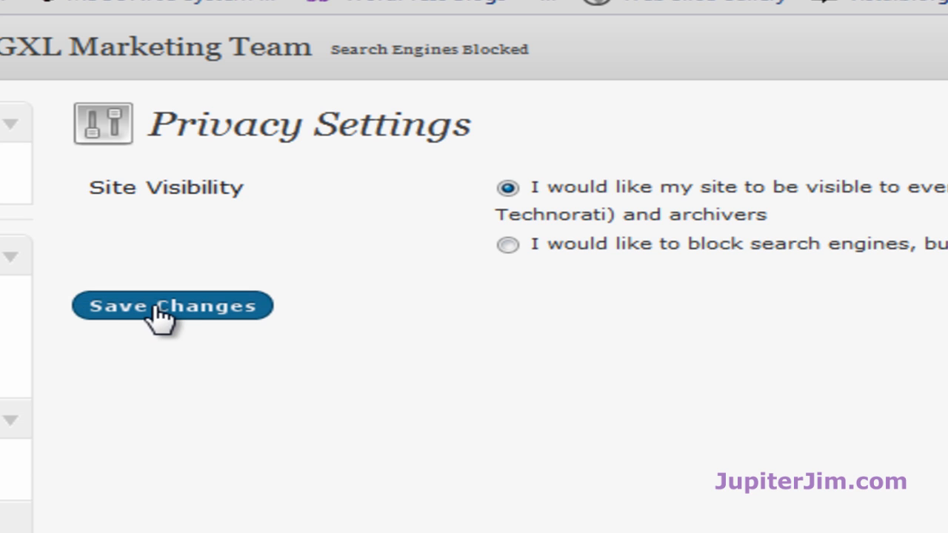
left_click(172, 305)
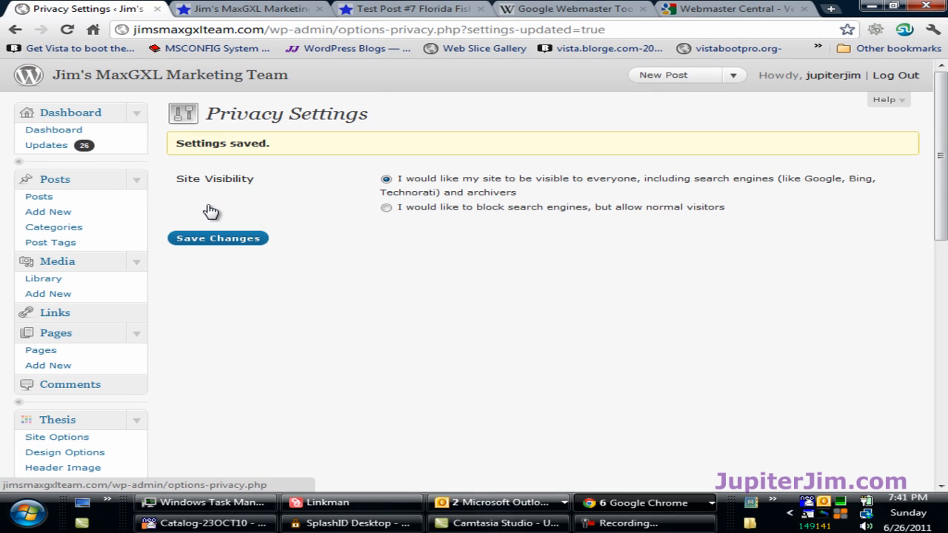
mouse_move(360, 133)
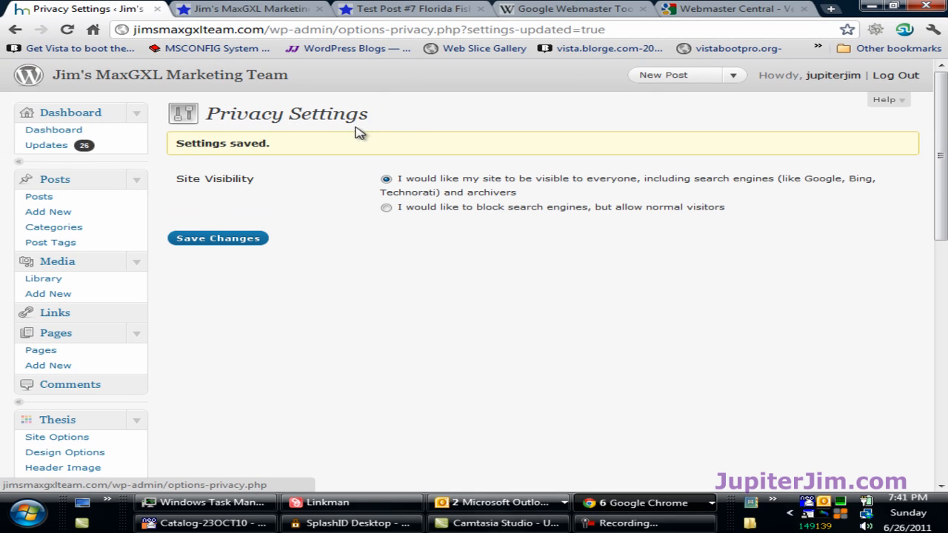
- Verify jimsmaxgxlteam.com with the meta tag method to reach its Dashboard
left_click(730, 9)
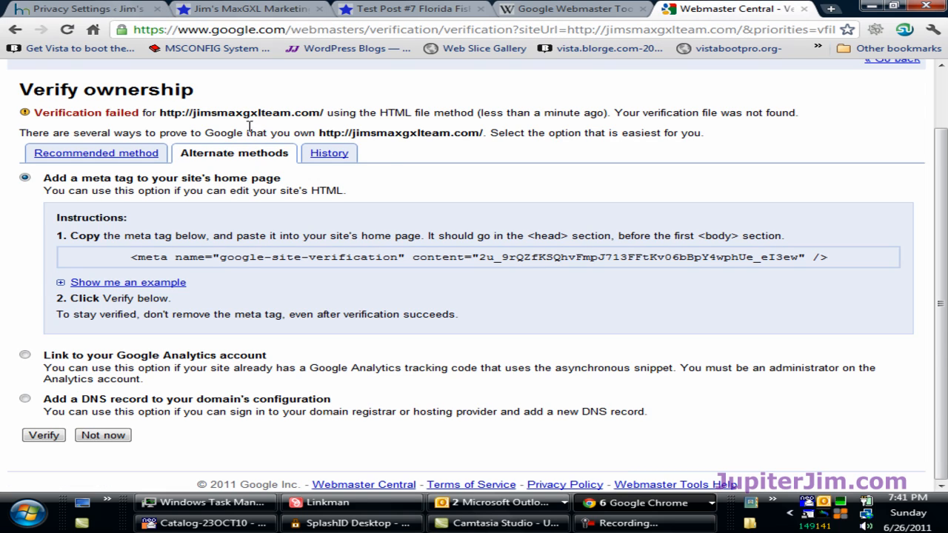
mouse_move(552, 304)
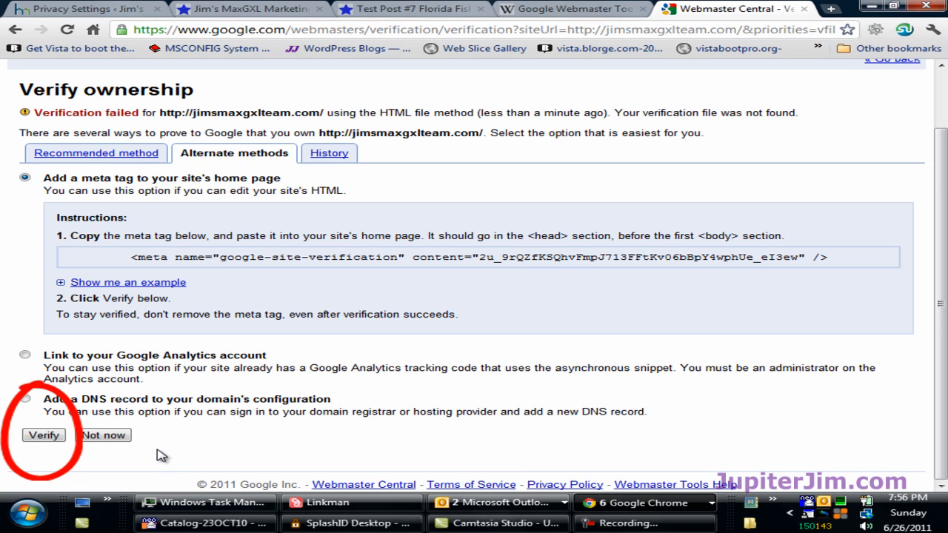
mouse_move(35, 457)
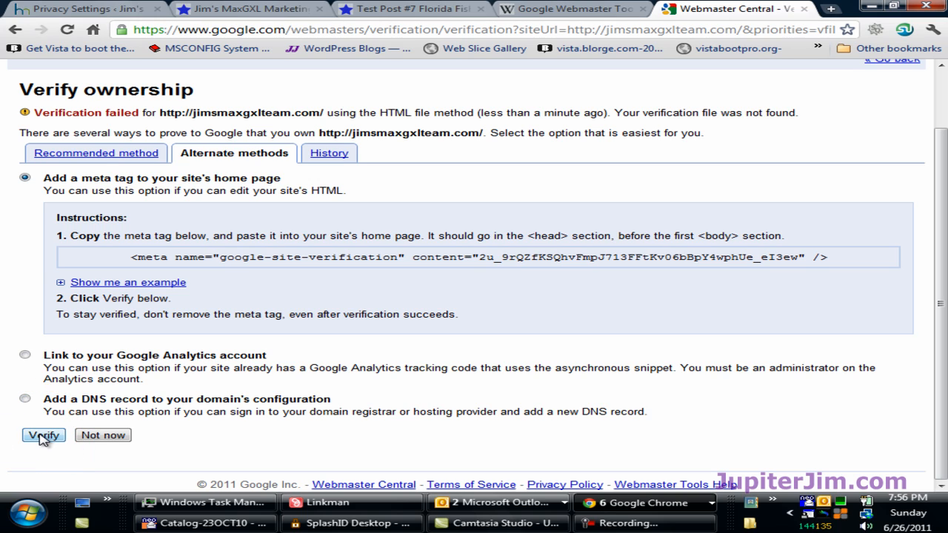
left_click(42, 435)
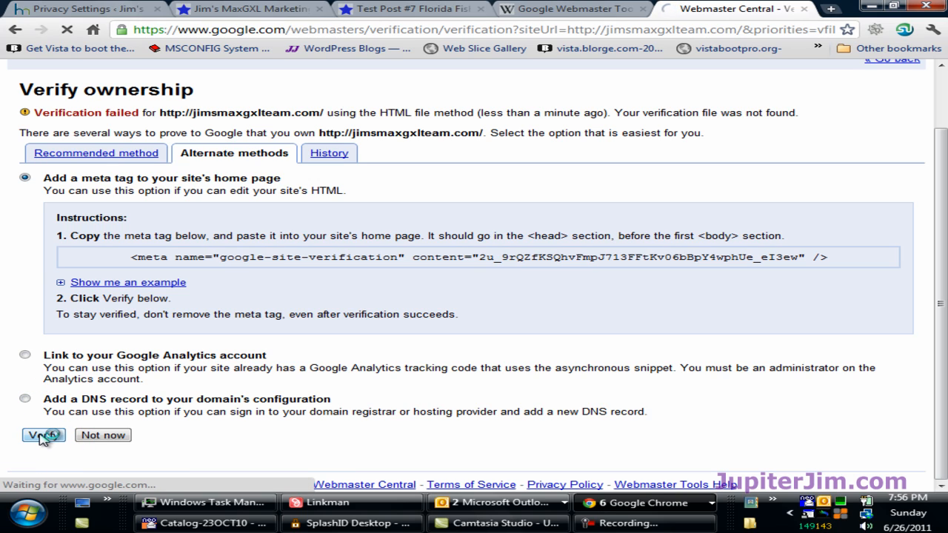
left_click(43, 435)
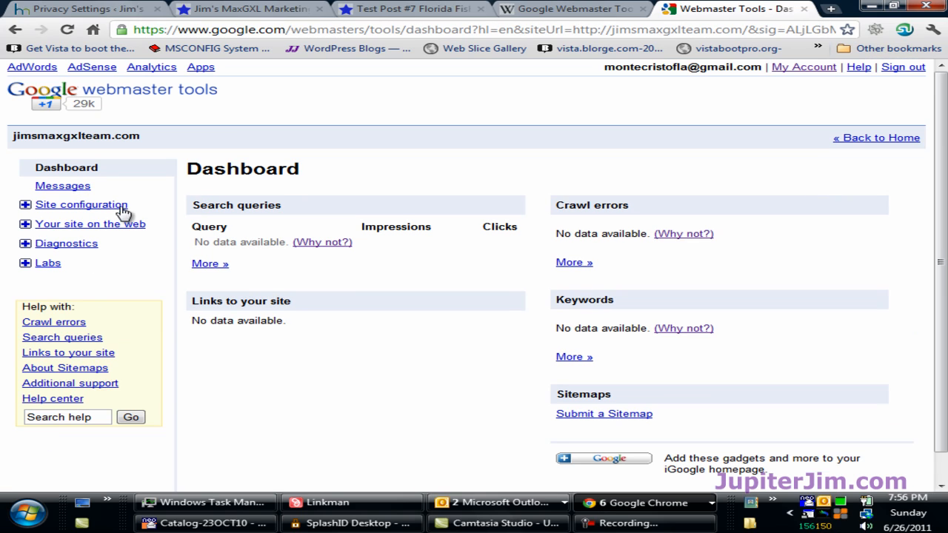
mouse_move(463, 359)
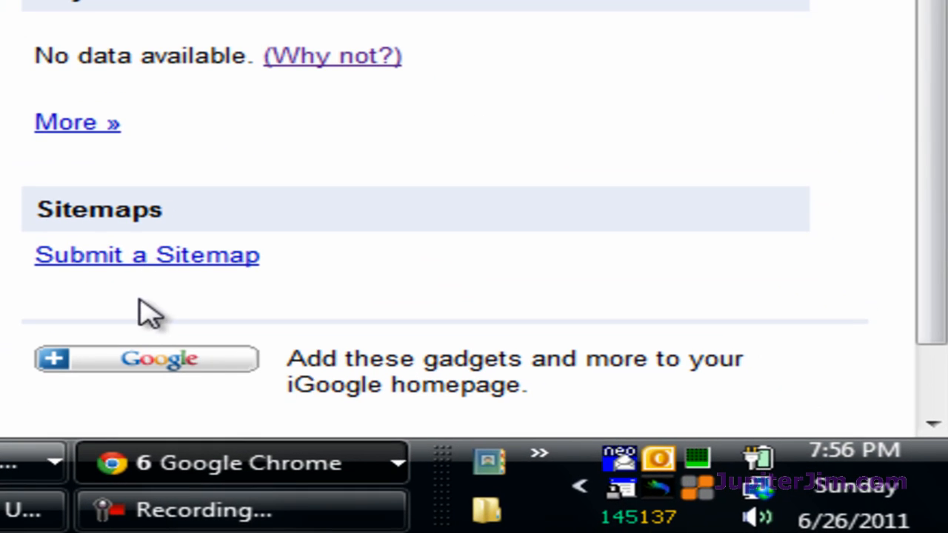
mouse_move(118, 281)
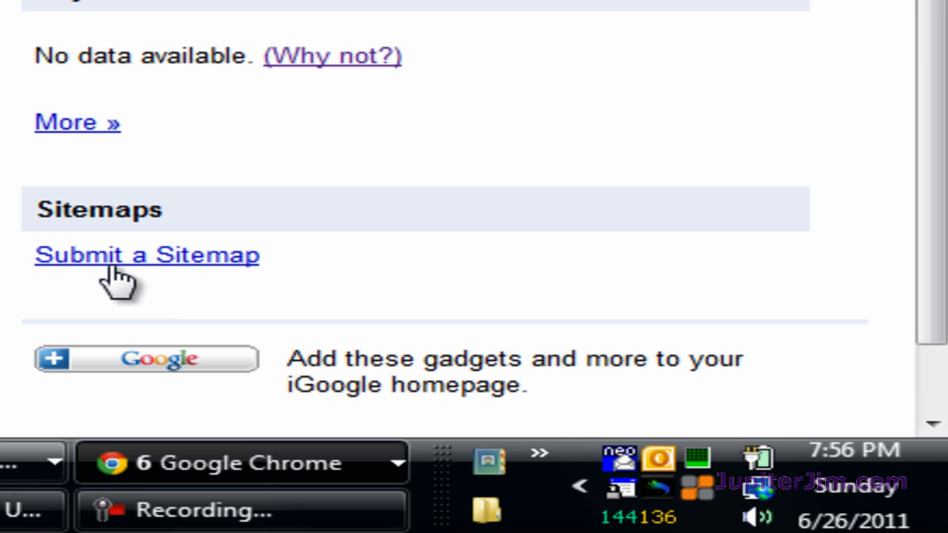
mouse_move(130, 297)
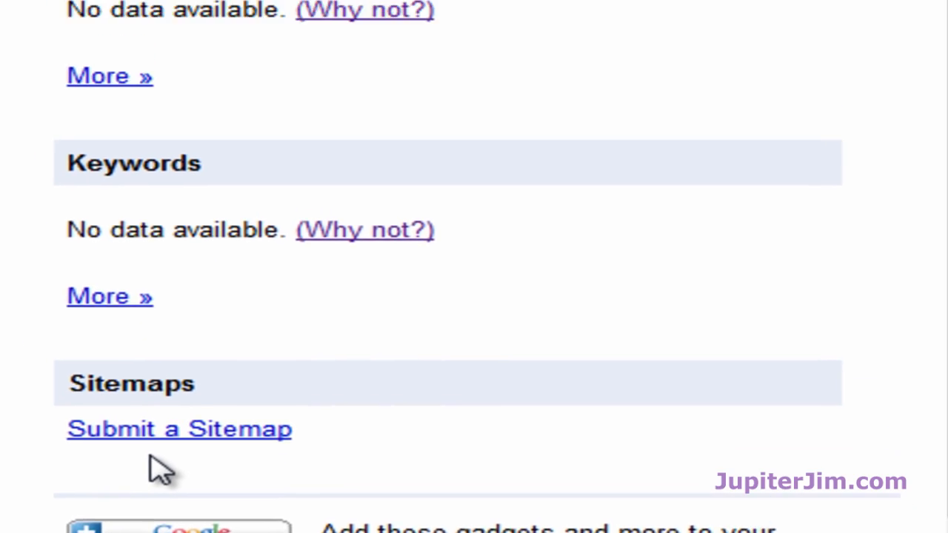
- Scroll the empty Search queries, Crawl errors and Sitemaps panels, then return to WordPress Privacy Settings
scroll("up", 3)
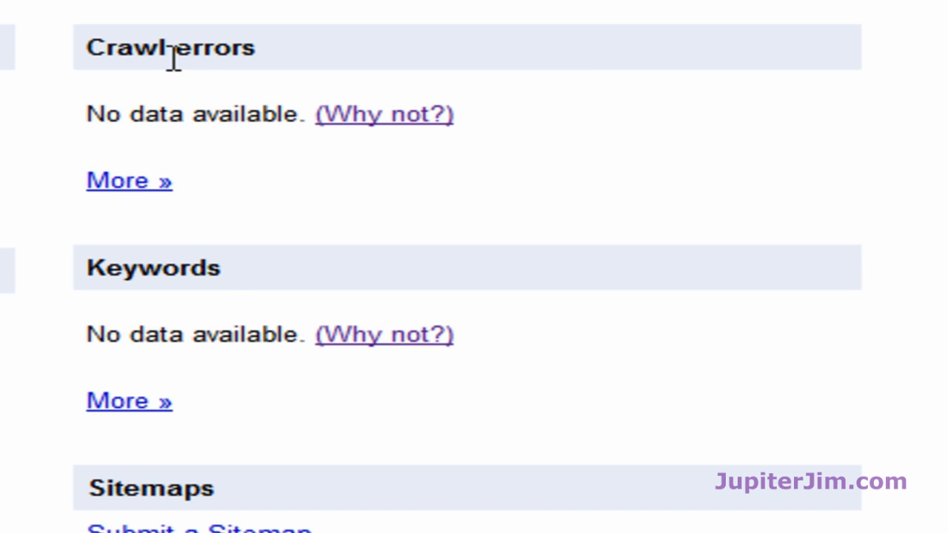
mouse_move(370, 141)
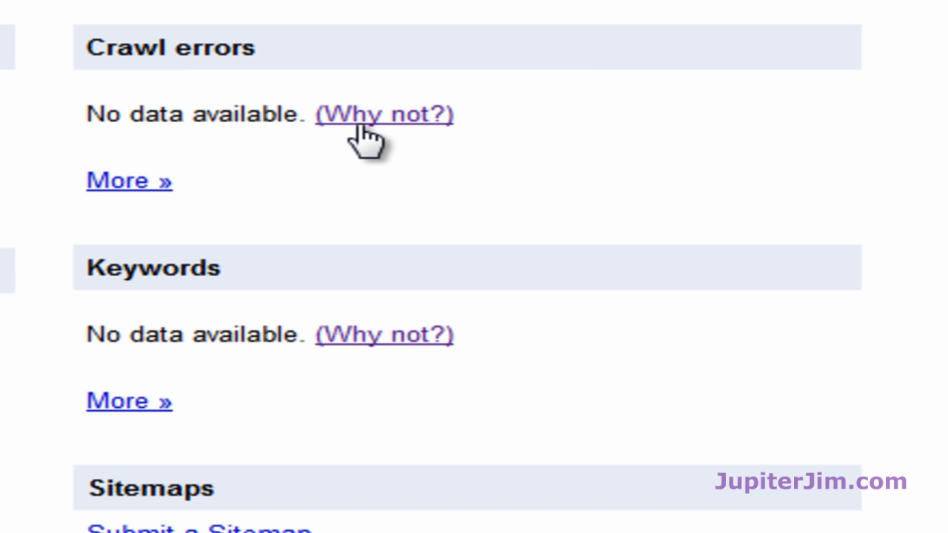
left_click(218, 237)
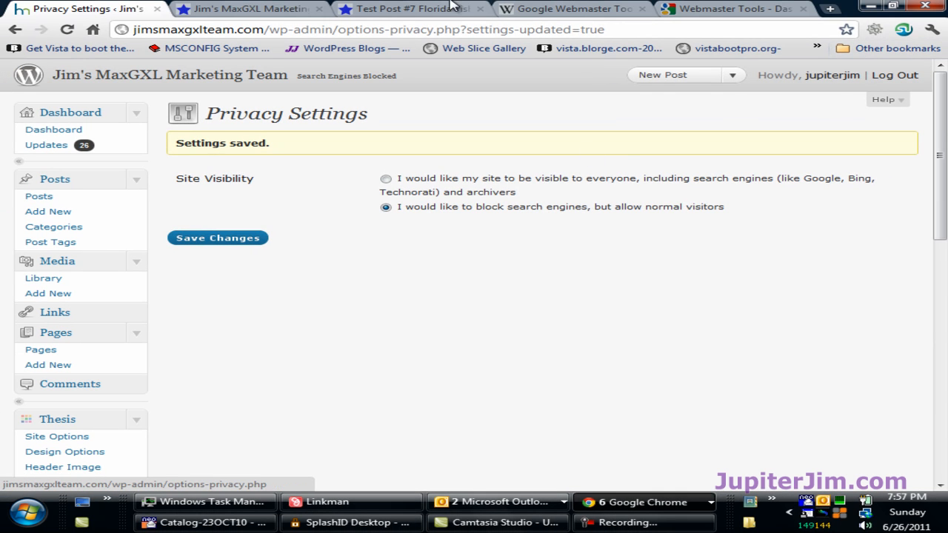
- View the Jim's MaxGXL Marketing Team front page showing Test Post #7 Florida Fishing
left_click(248, 9)
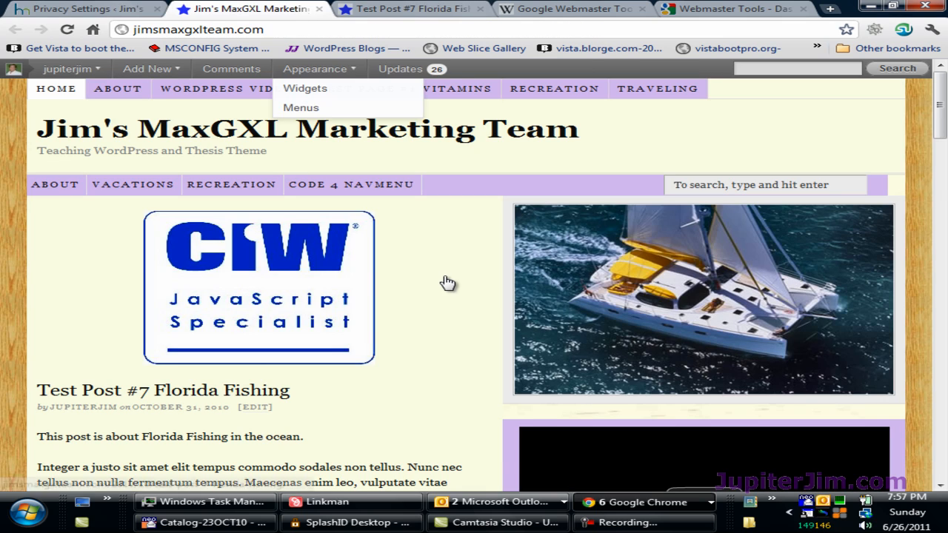
mouse_move(442, 287)
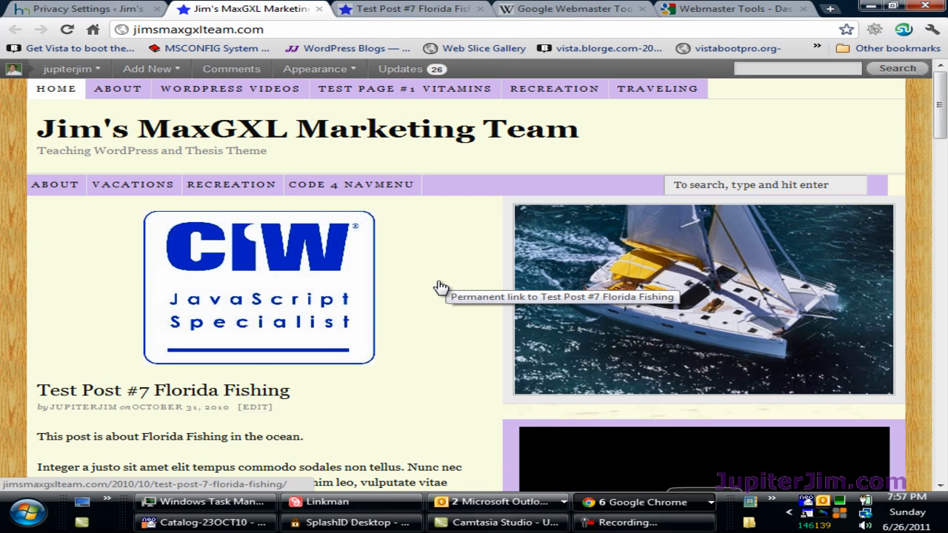
mouse_move(441, 287)
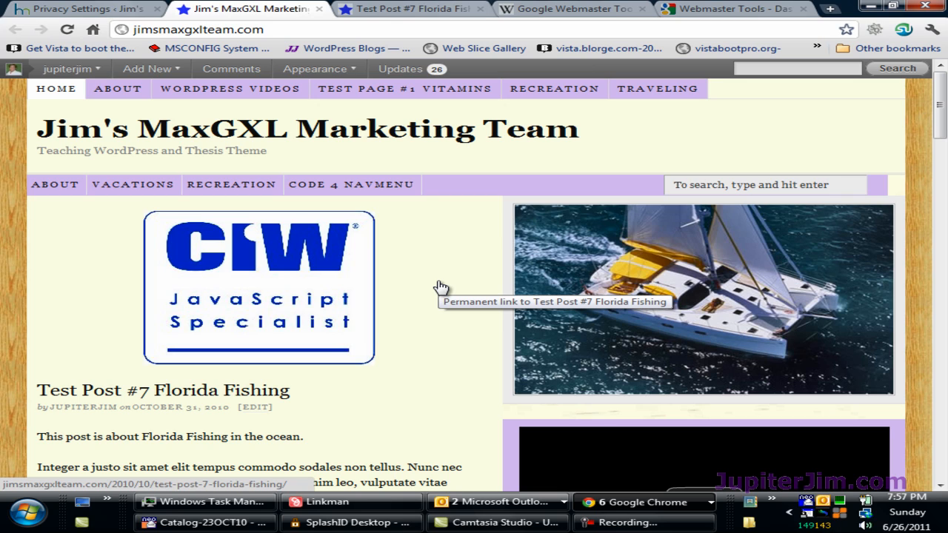